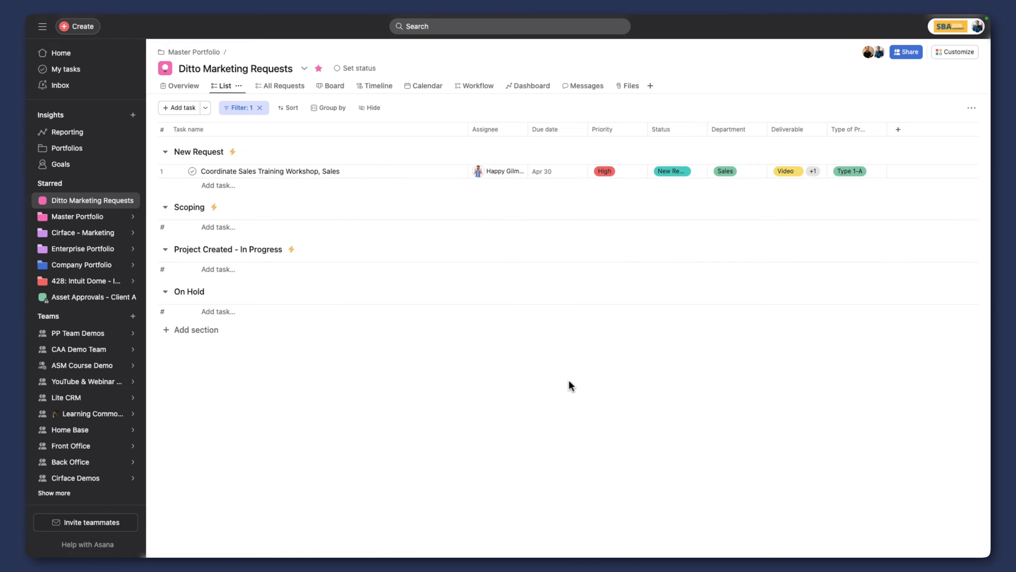
mouse_move(494, 339)
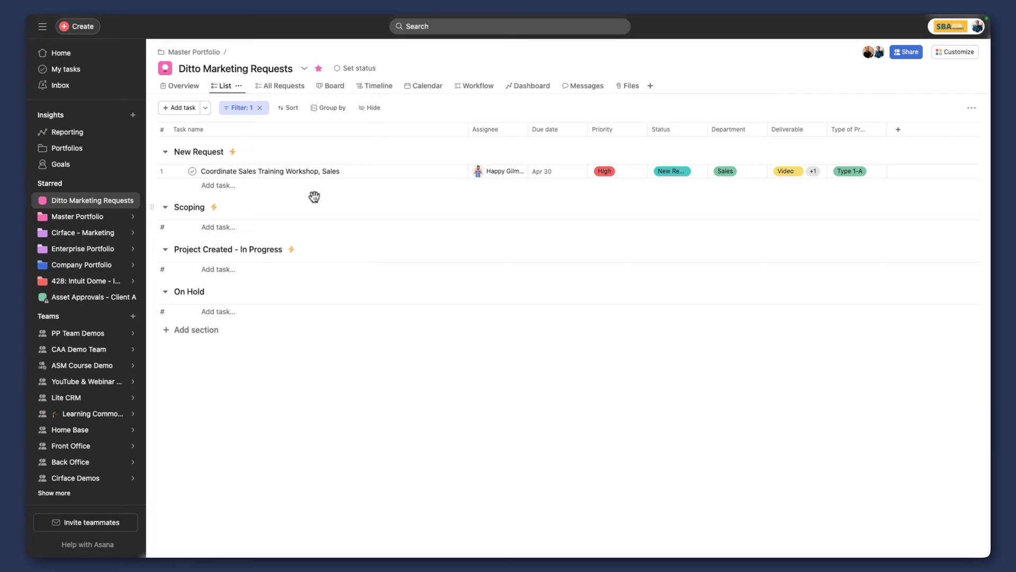
mouse_move(308, 198)
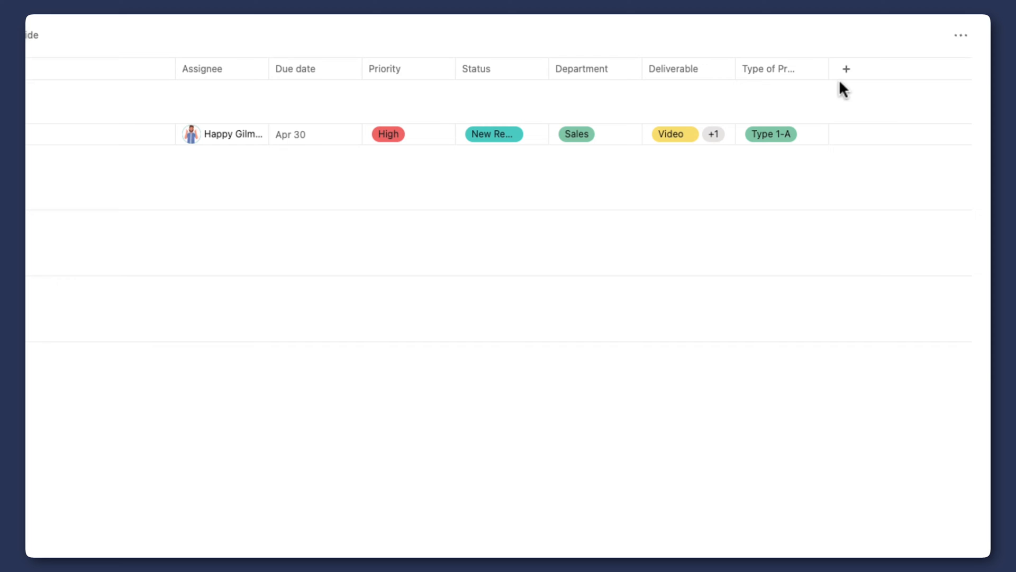
Bring up the custom field type choices for a new column on Ditto Marketing Requests
left_click(846, 69)
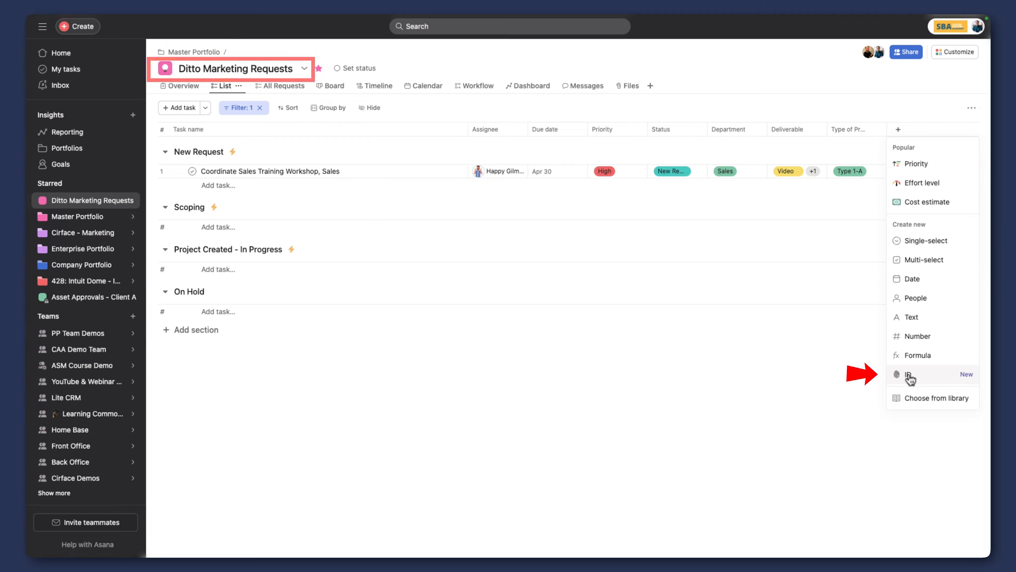
Create an ID field with prefix DMR so tasks get codes like DMR-3, and save the view
left_click(906, 374)
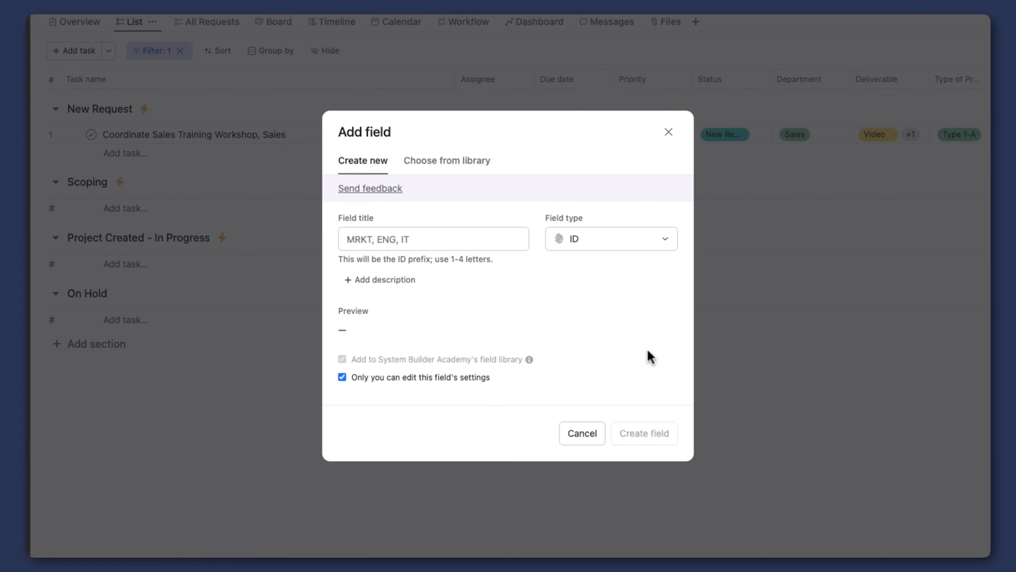
left_click(433, 238)
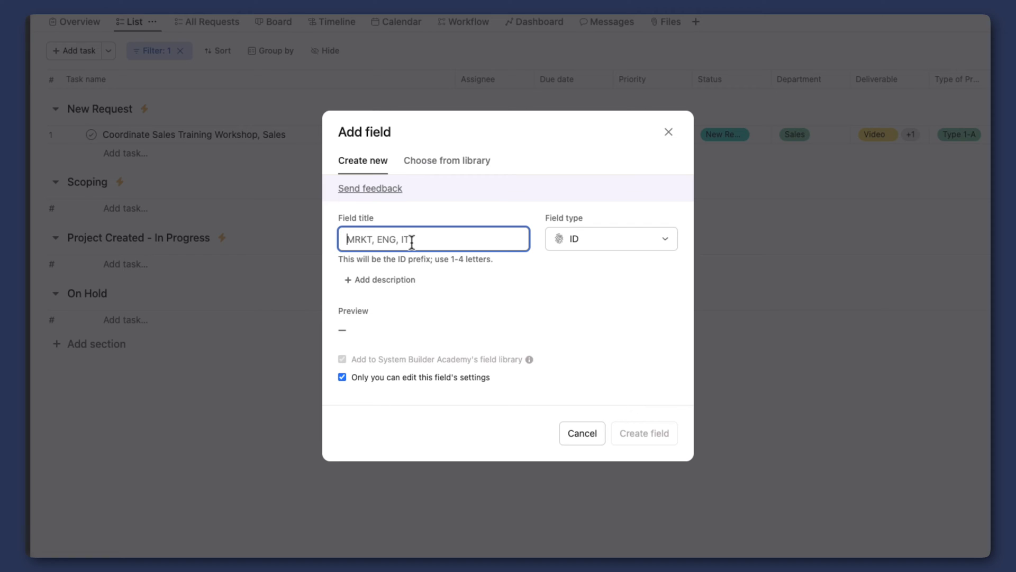
type("DMR")
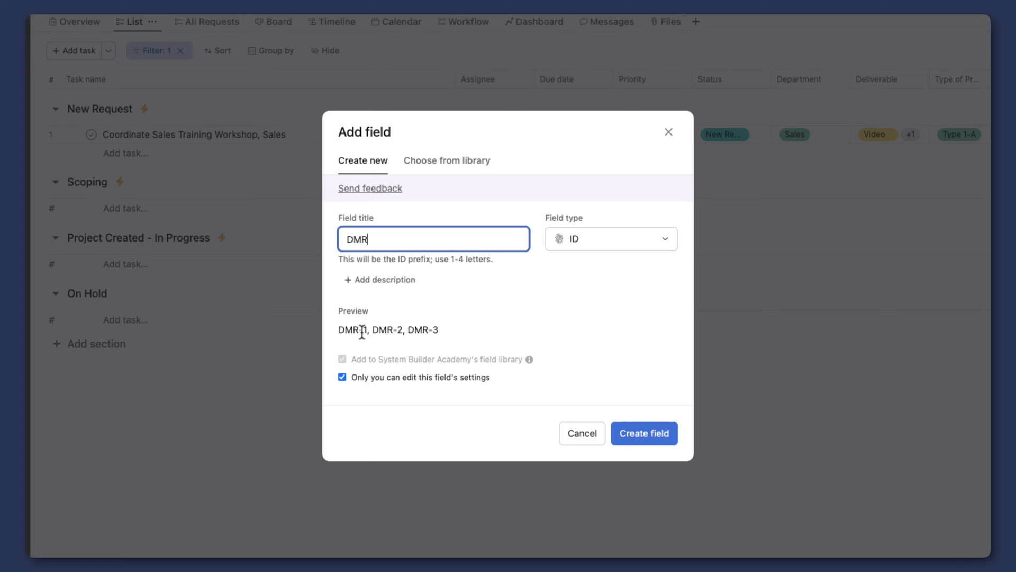
mouse_move(427, 330)
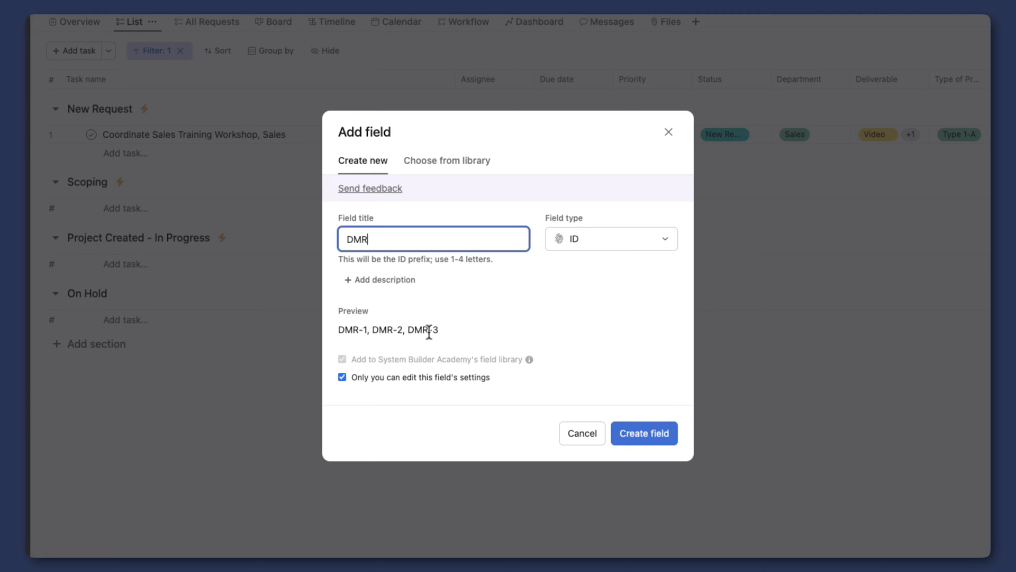
left_click(644, 434)
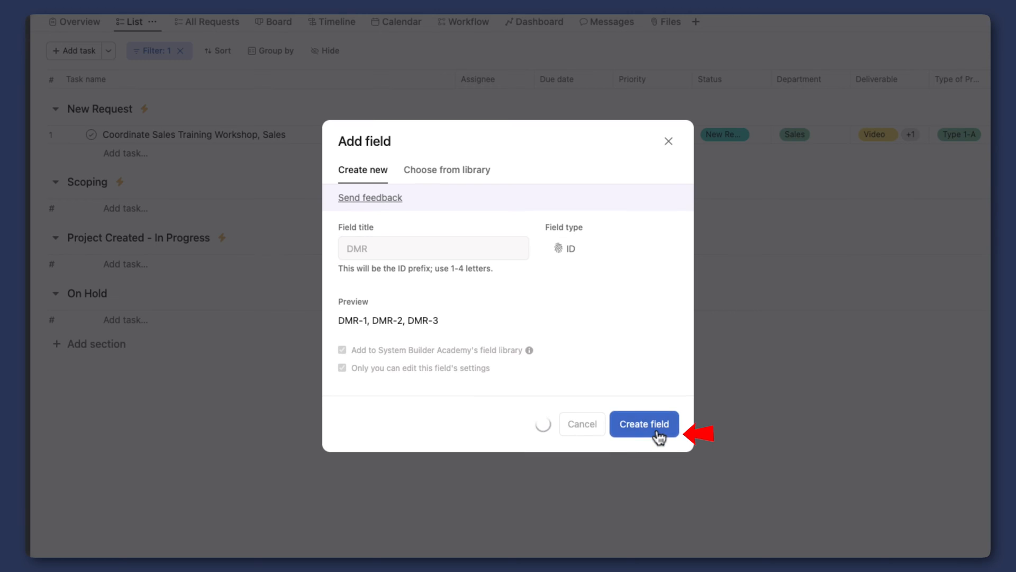
left_click(644, 424)
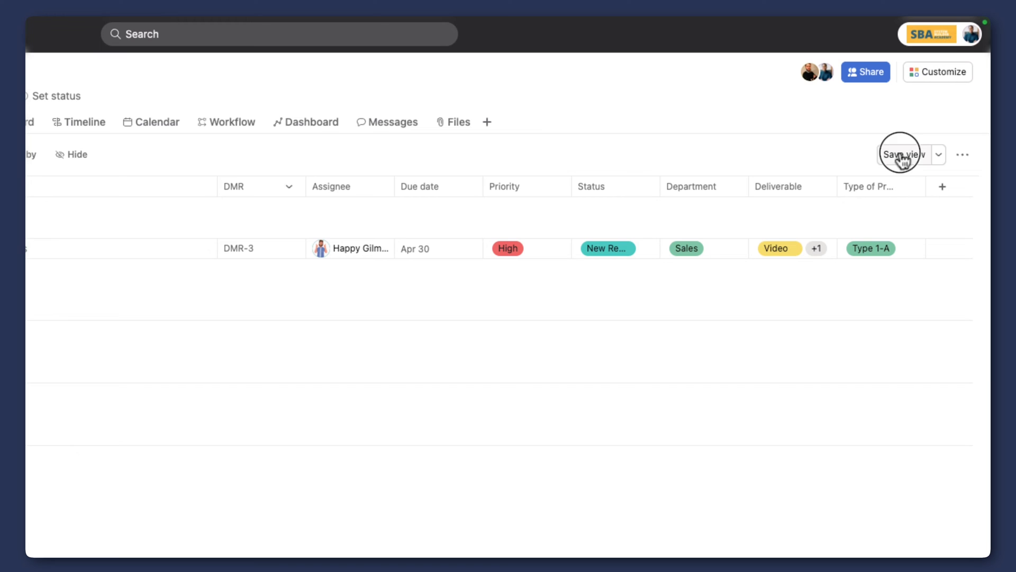
Add tasks 'New task' and 'Another Task' to New Request, numbered DMR-6 and DMR-7
left_click(900, 155)
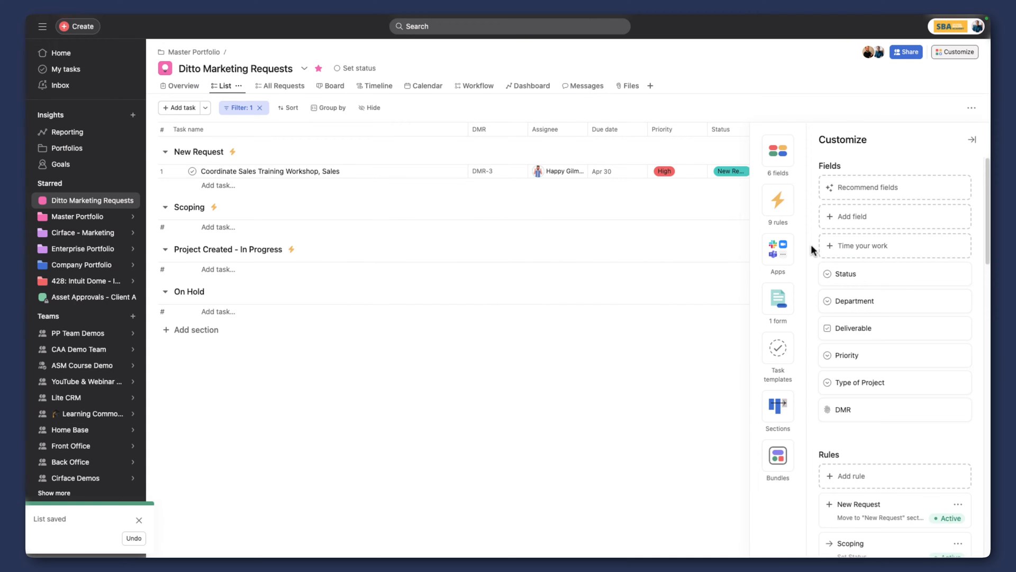
left_click(180, 108)
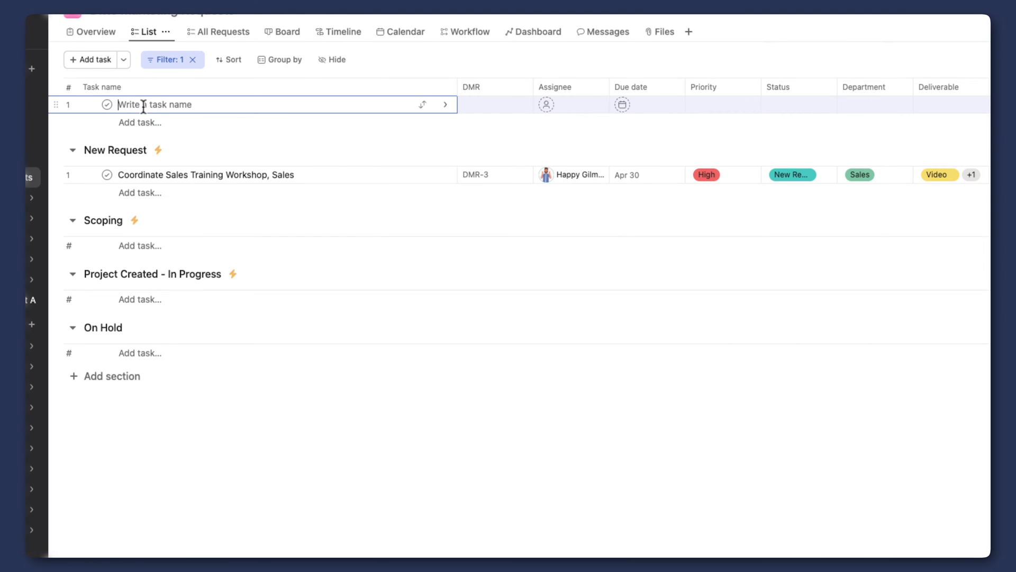
type("New task")
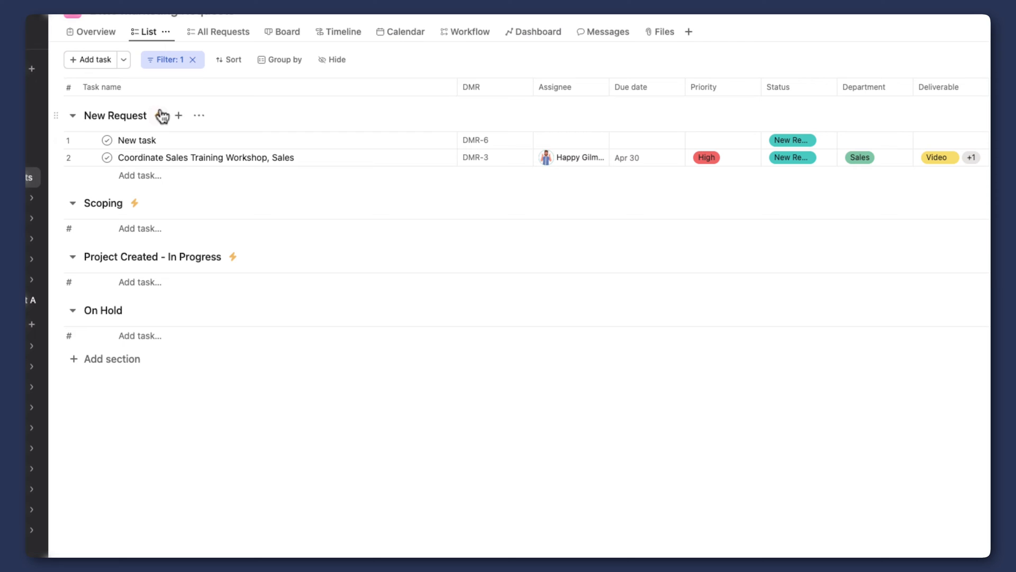
left_click(91, 59)
type("Another Task")
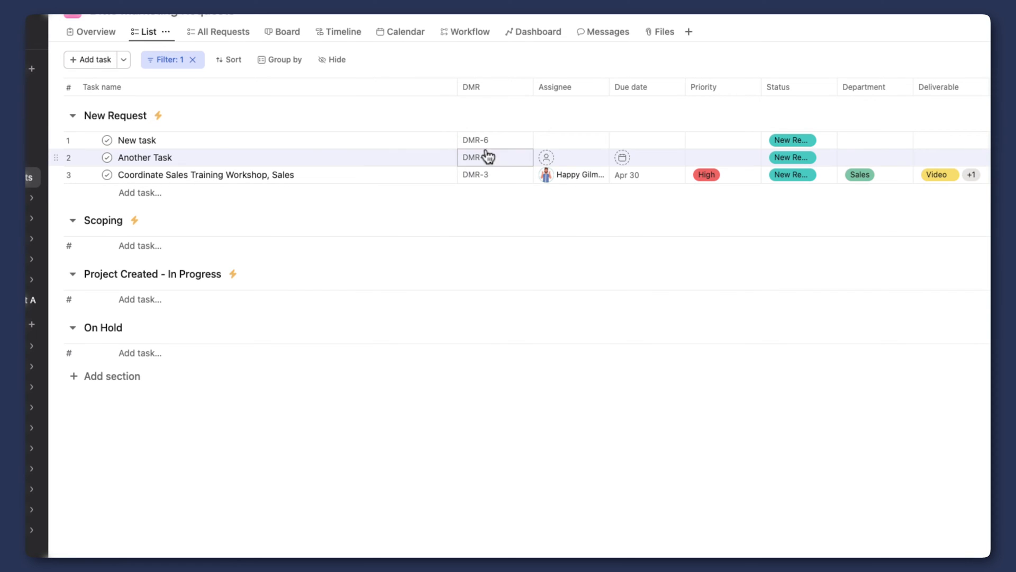
left_click(522, 87)
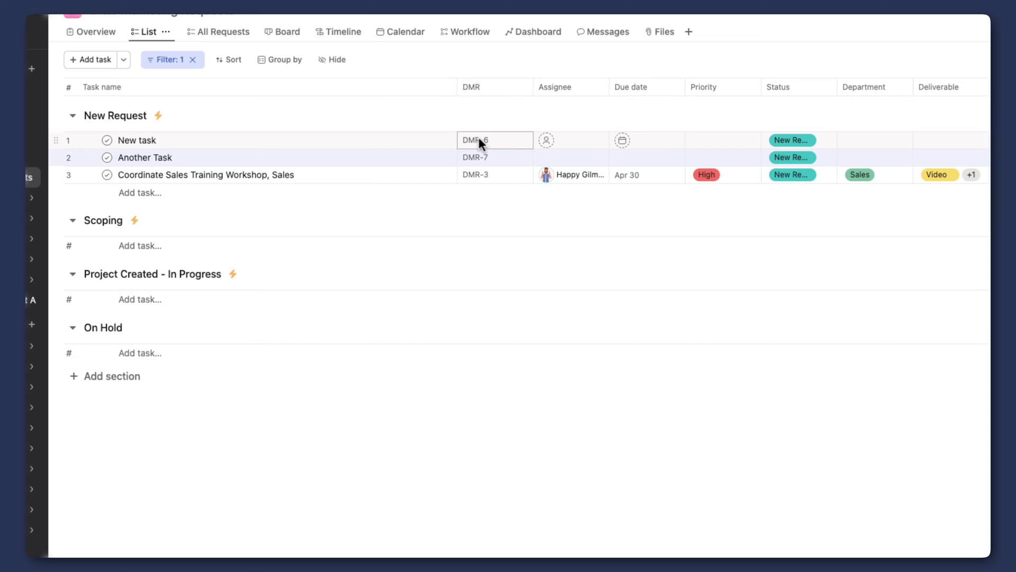
mouse_move(487, 143)
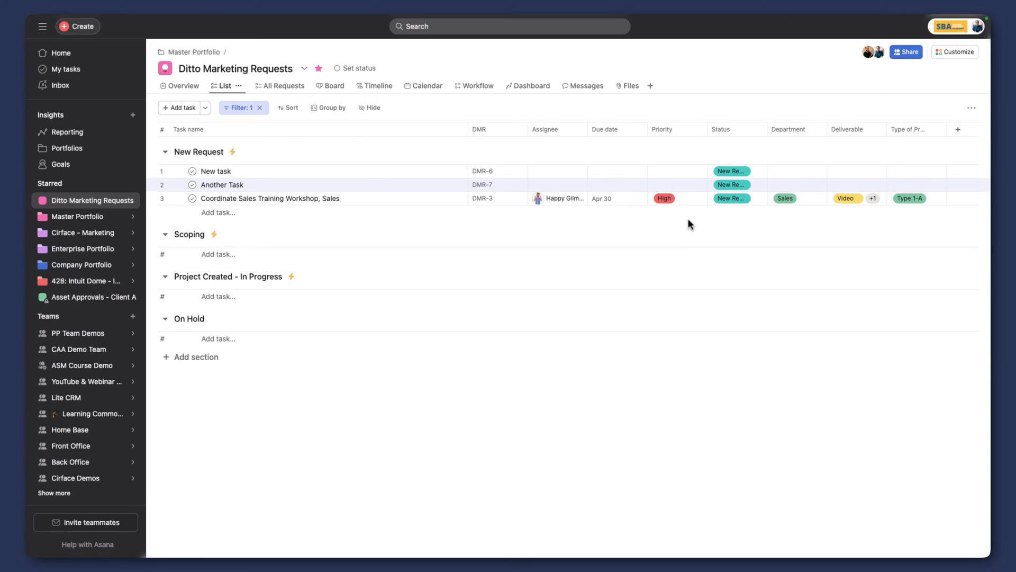
mouse_move(921, 113)
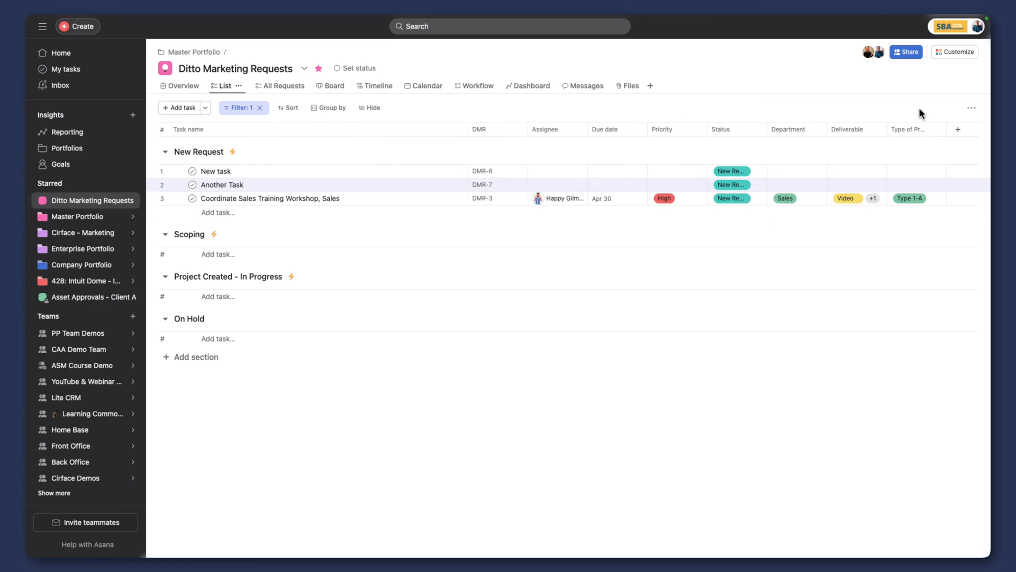
Add a Date custom field named Publish Date via Customize
left_click(954, 52)
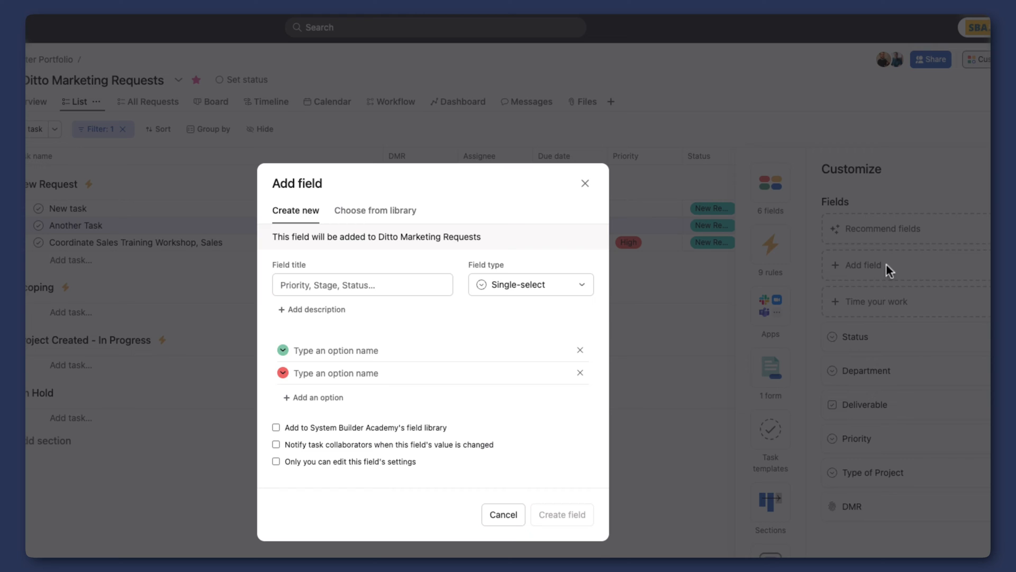
left_click(529, 285)
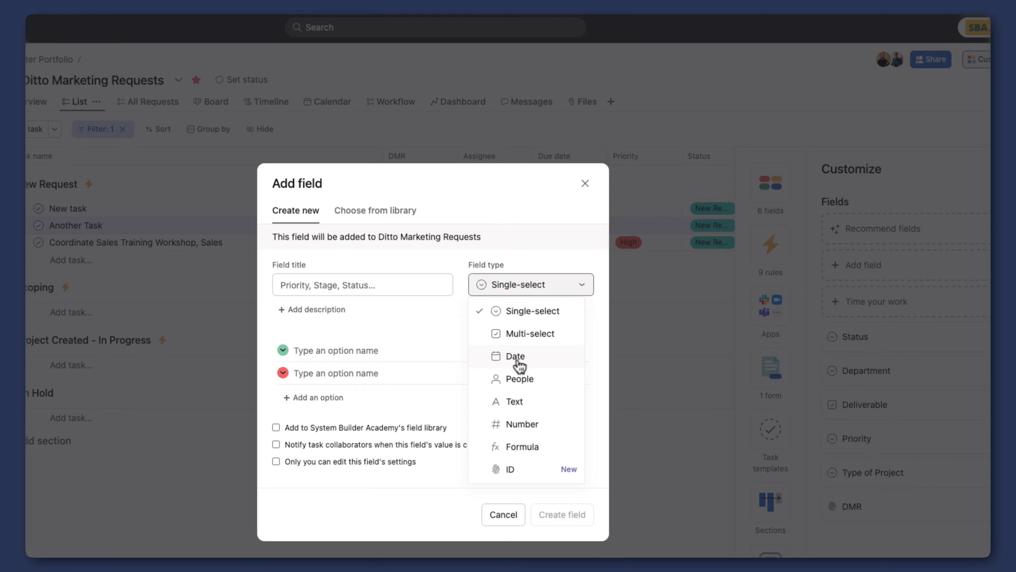
left_click(515, 355)
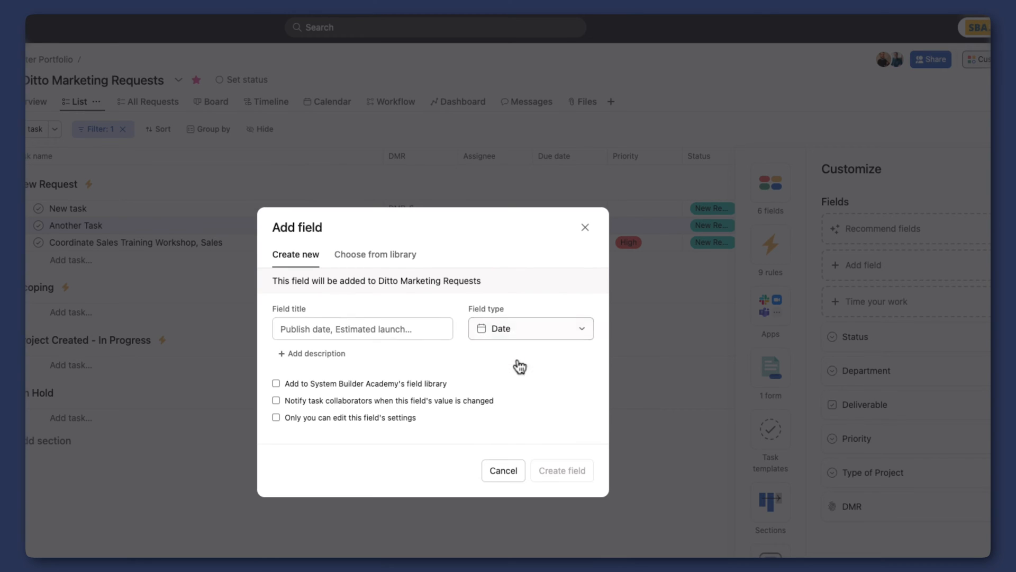
left_click(362, 328)
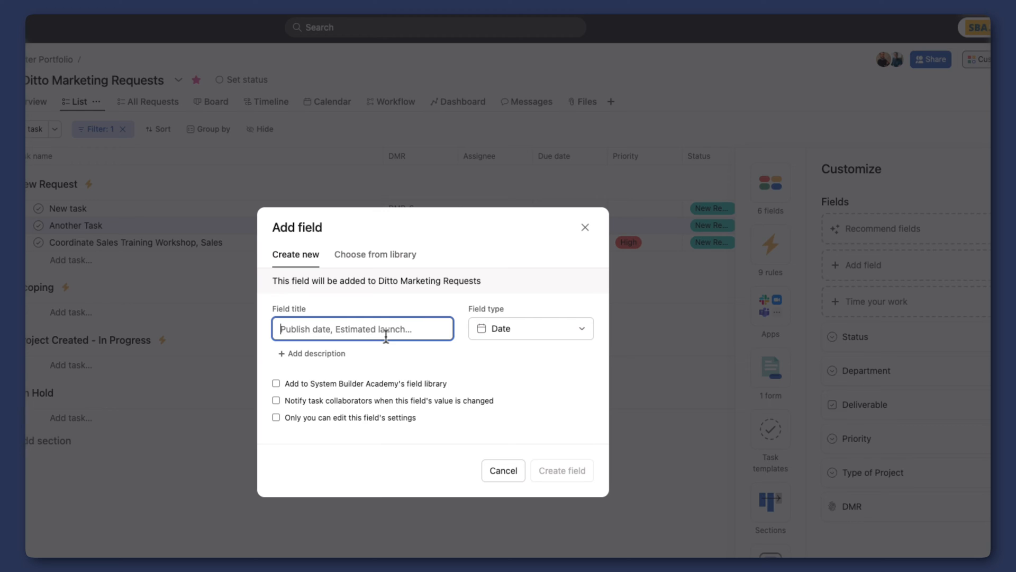
type("Publish")
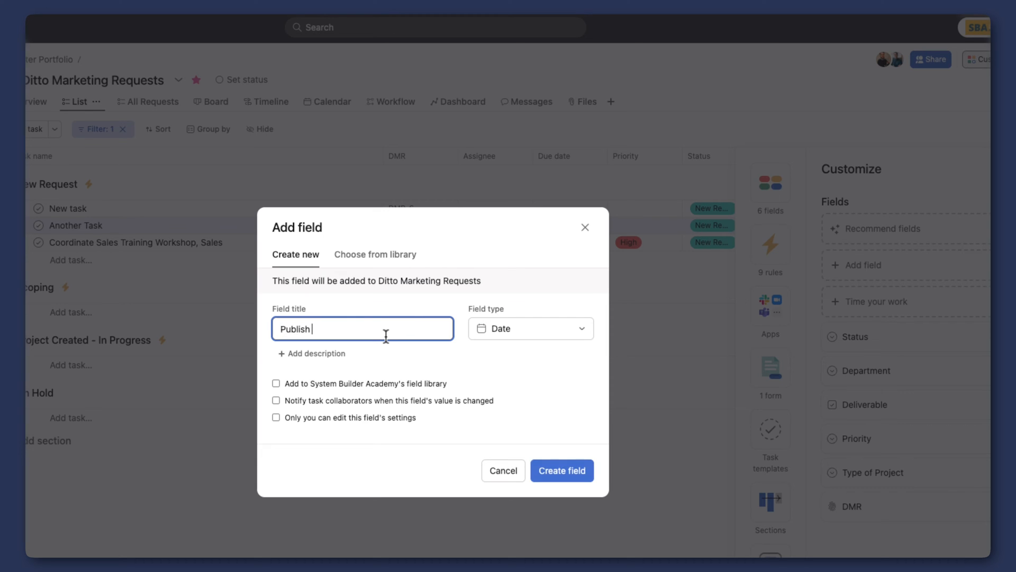
type("Date")
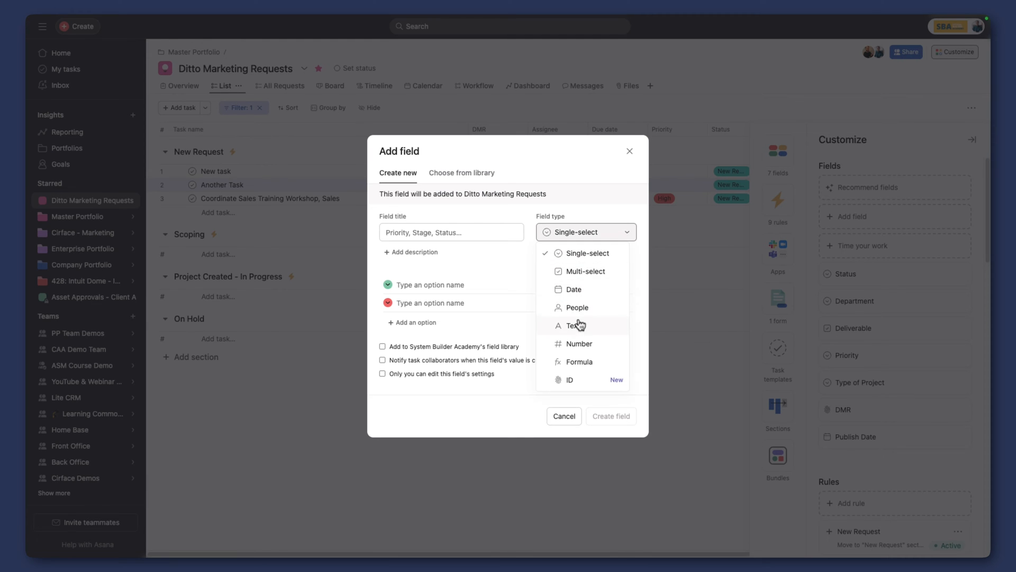
Add a second Date custom field named Approve By
left_click(571, 289)
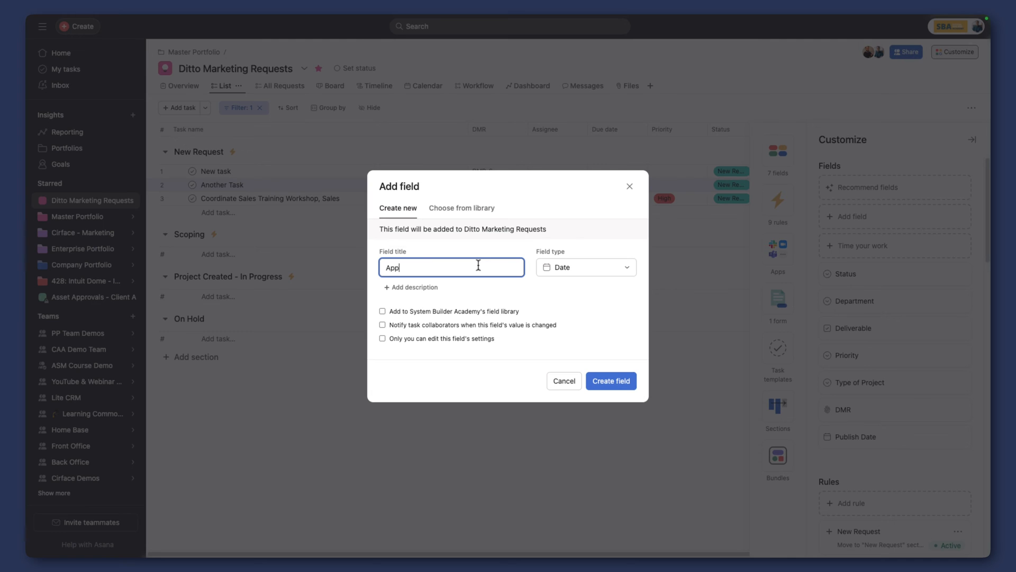
type("Approve By")
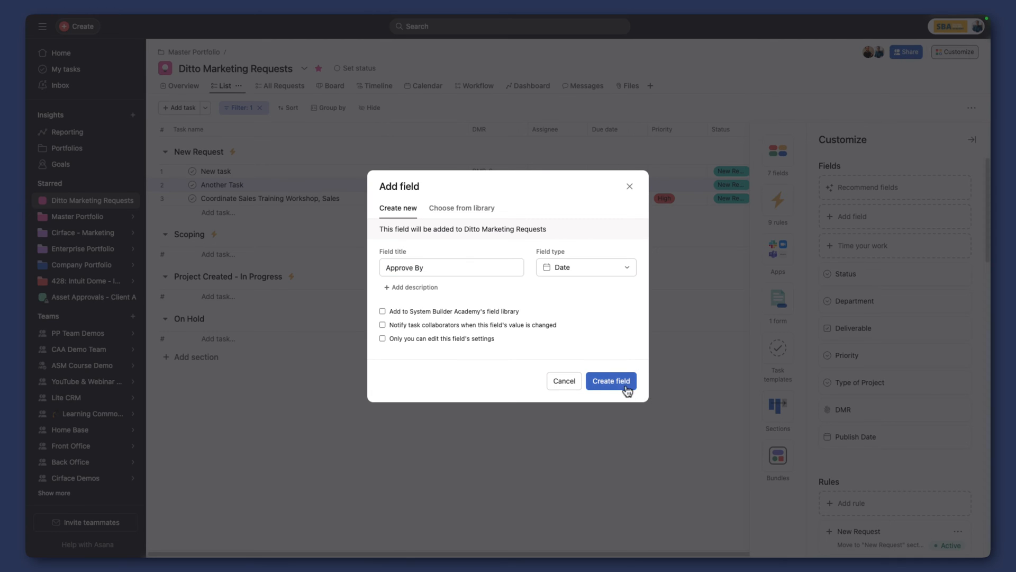
left_click(610, 380)
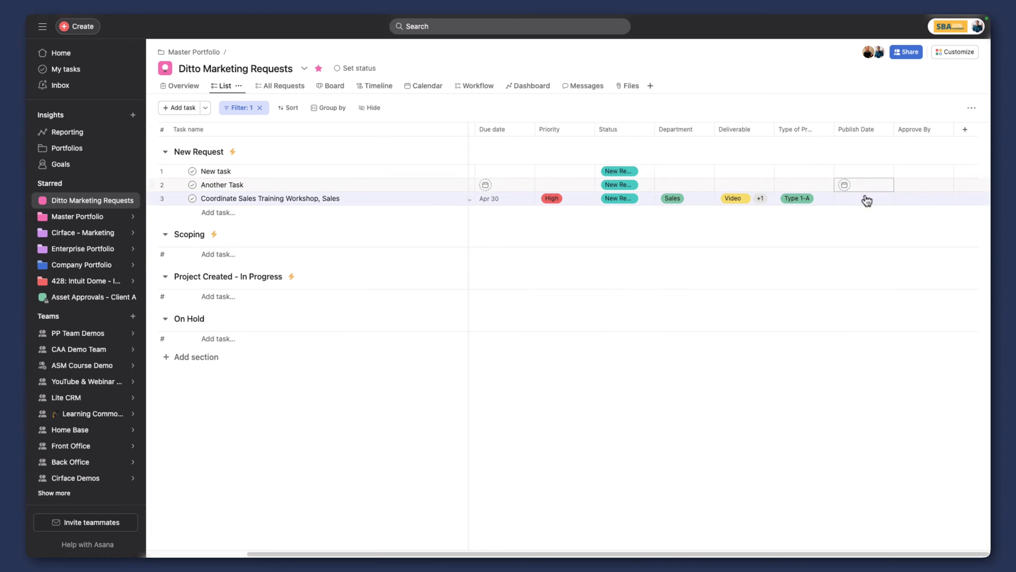
Set the workshop task's Publish Date to Apr 30 and Approve By to Apr 23
left_click(862, 198)
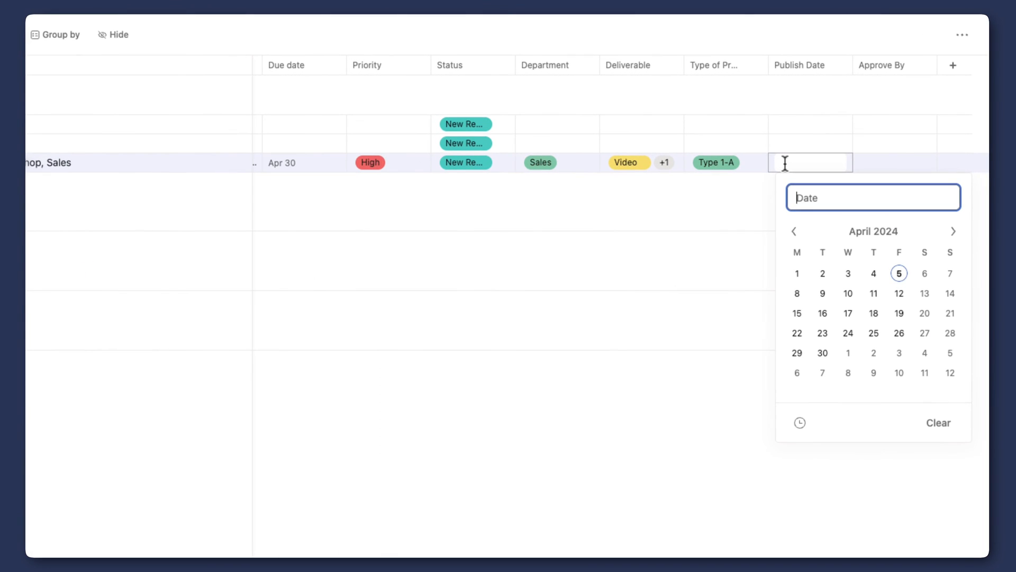
left_click(823, 353)
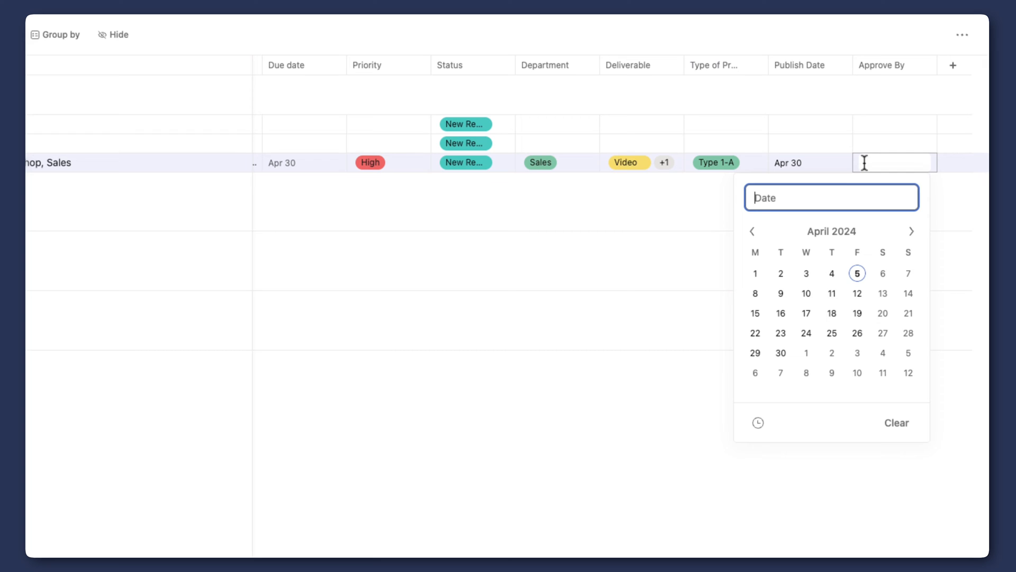
left_click(780, 333)
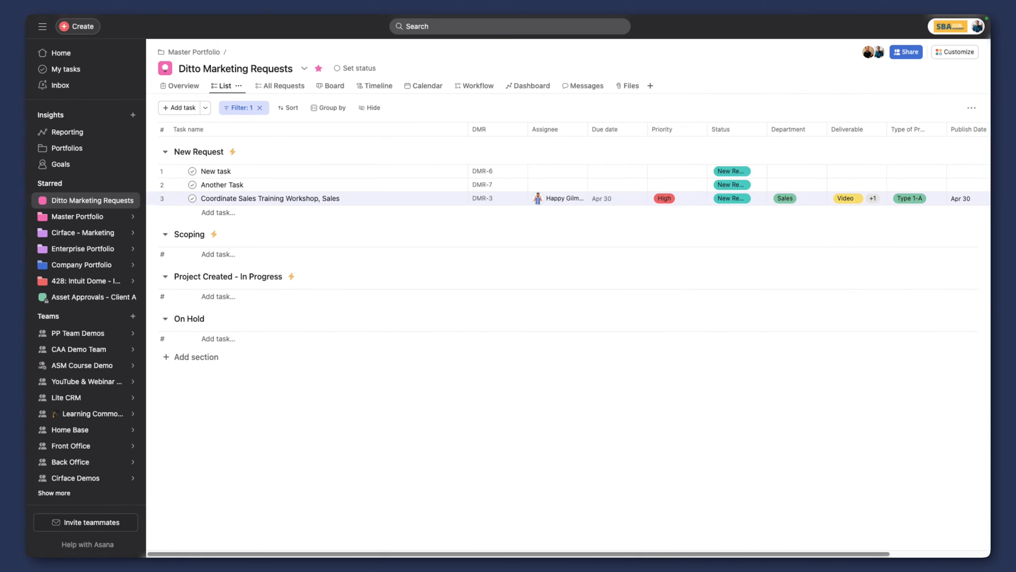
Move the workshop task's due date to Apr 26
scroll("right", 3)
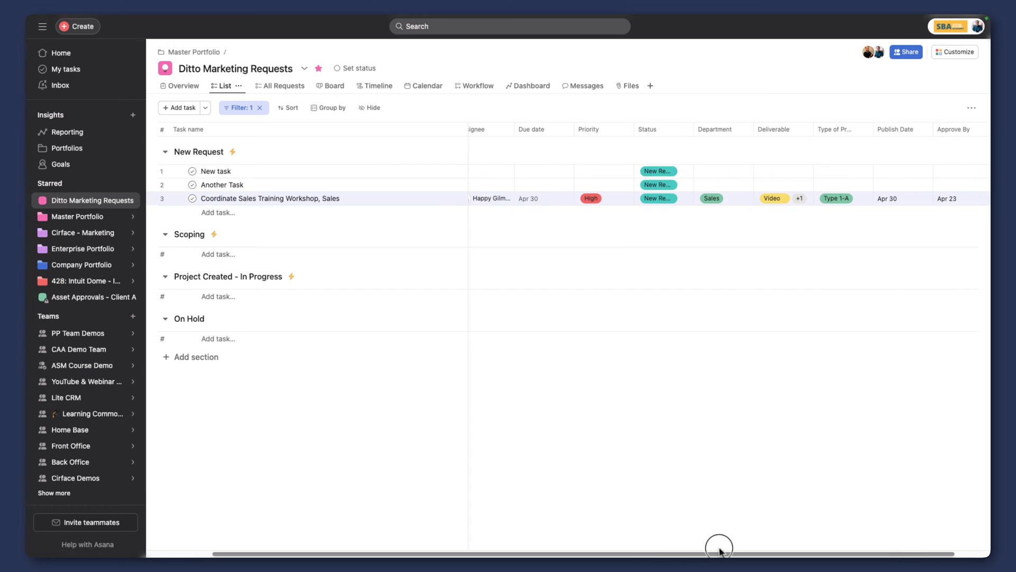
left_click(528, 198)
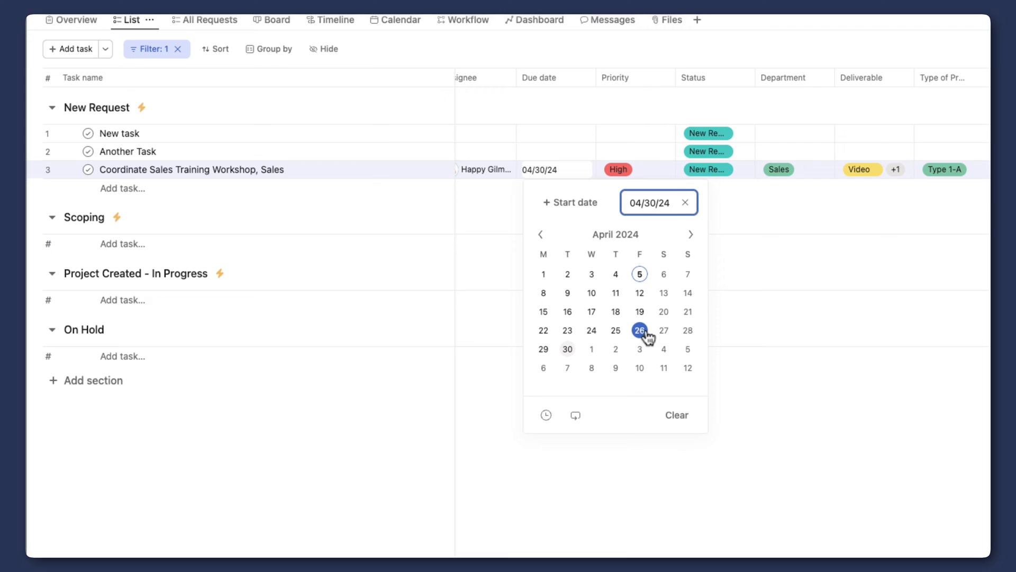
mouse_move(567, 348)
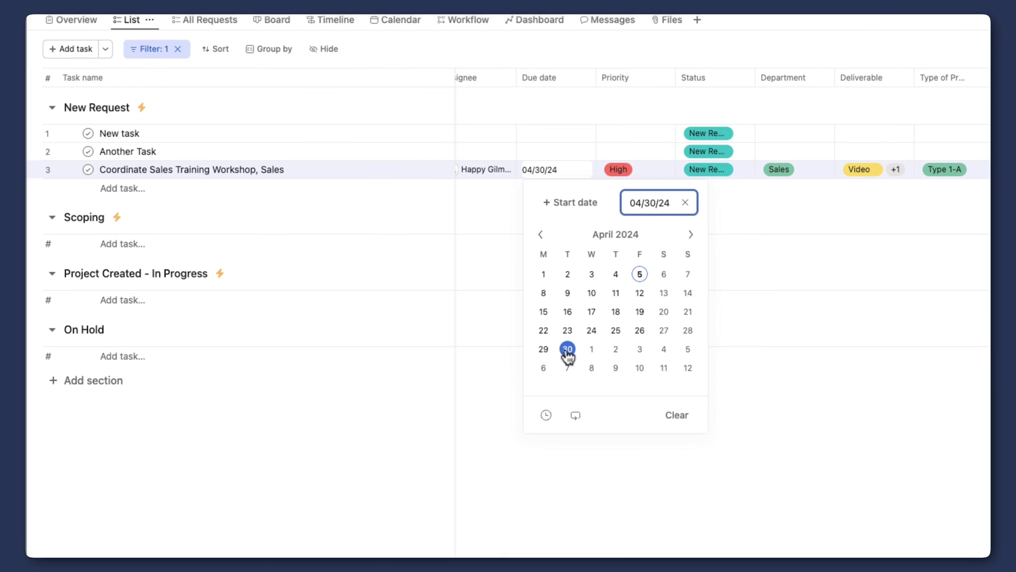
left_click(639, 331)
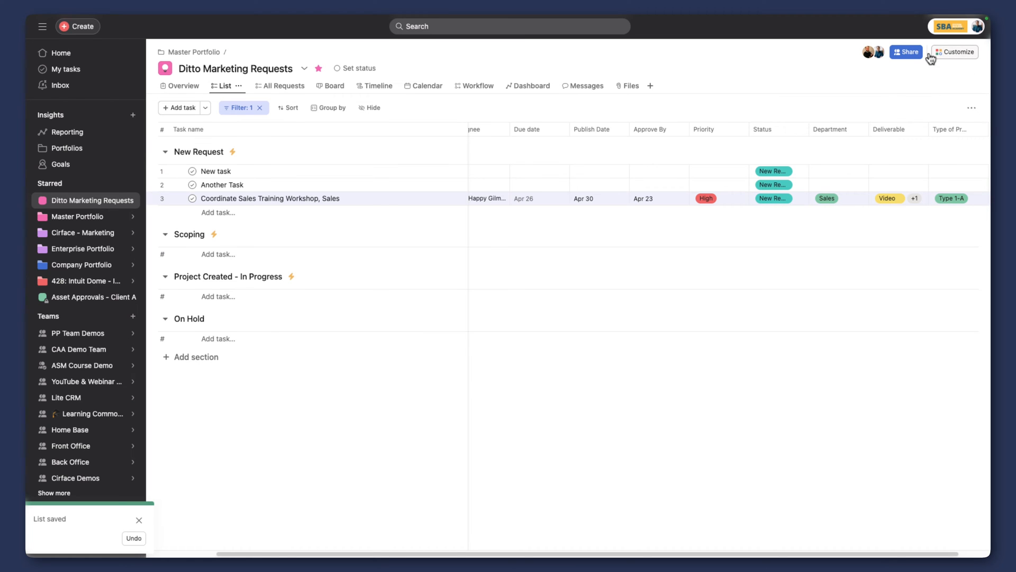
mouse_move(957, 71)
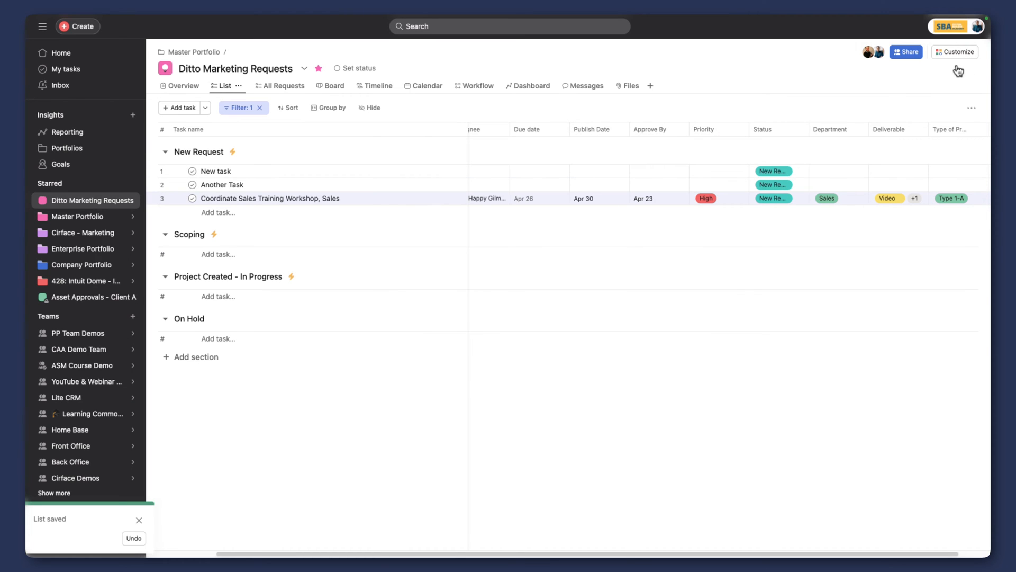
Start a new rule in the classic rule builder and browse its trigger list
left_click(954, 51)
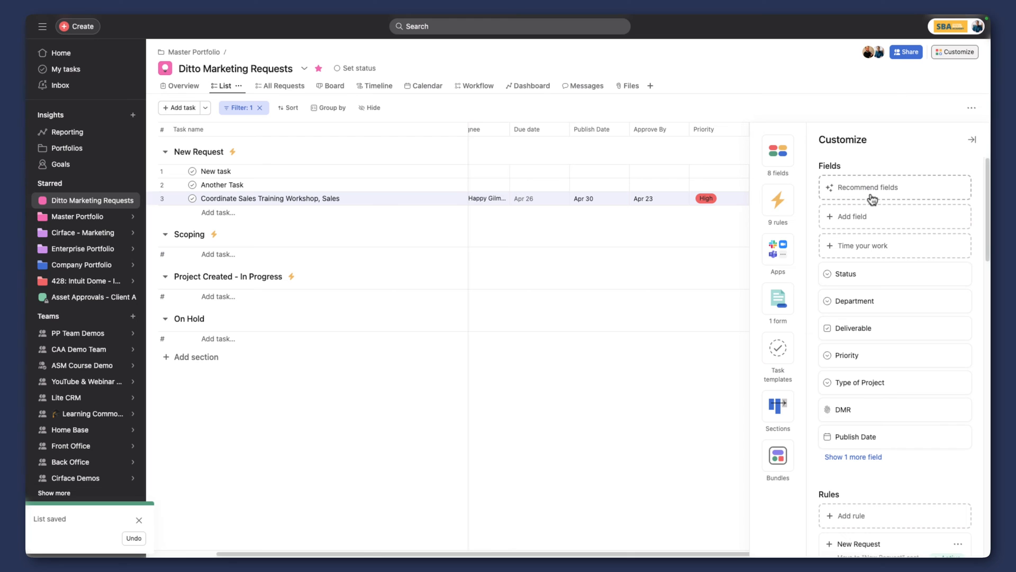
left_click(777, 199)
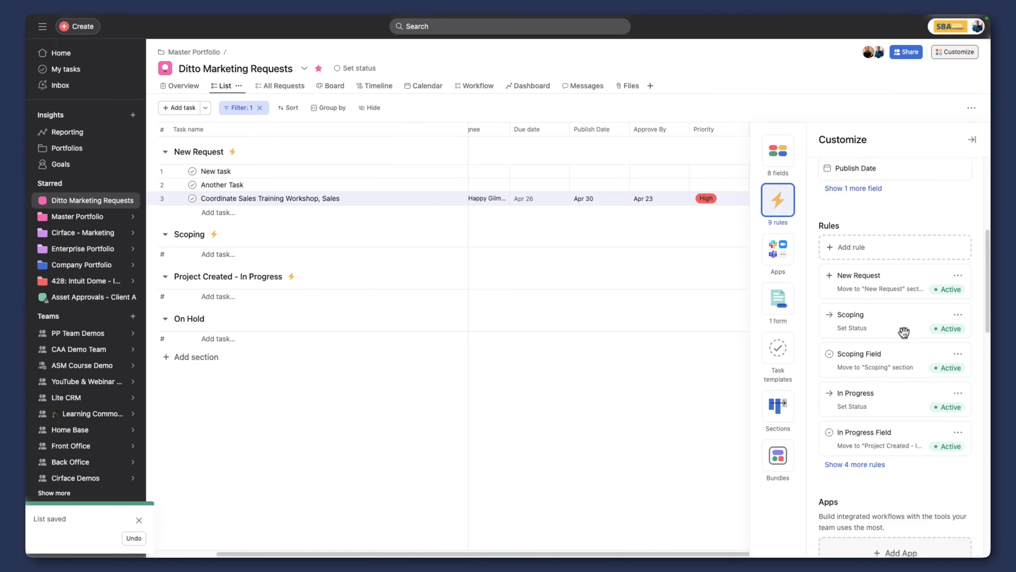
left_click(848, 247)
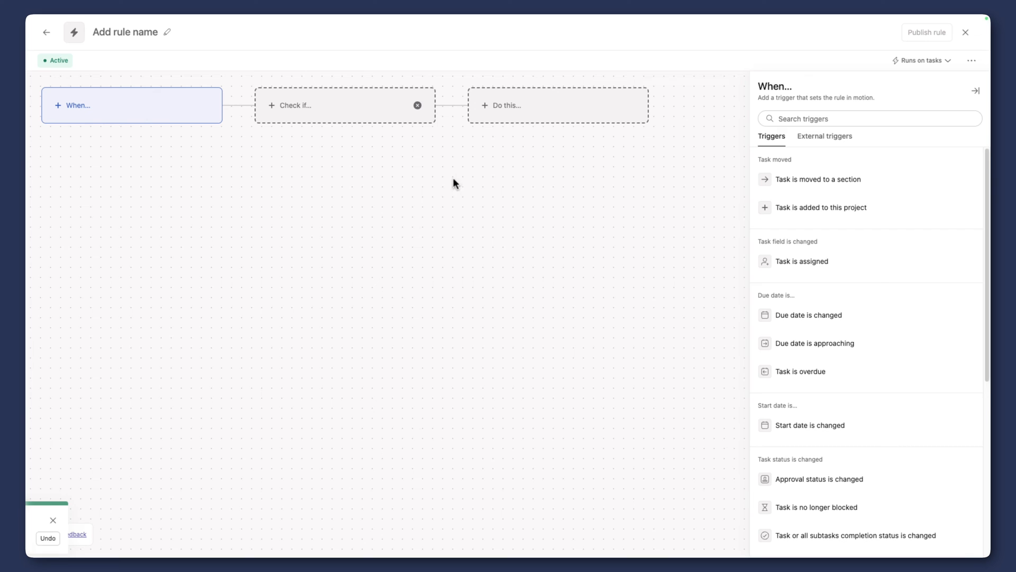
left_click(971, 60)
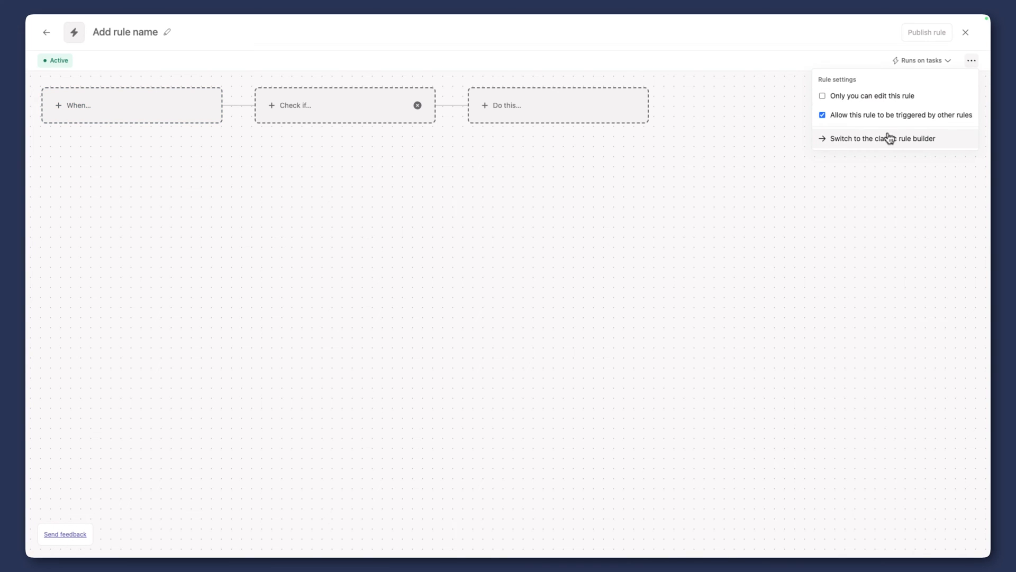
left_click(883, 138)
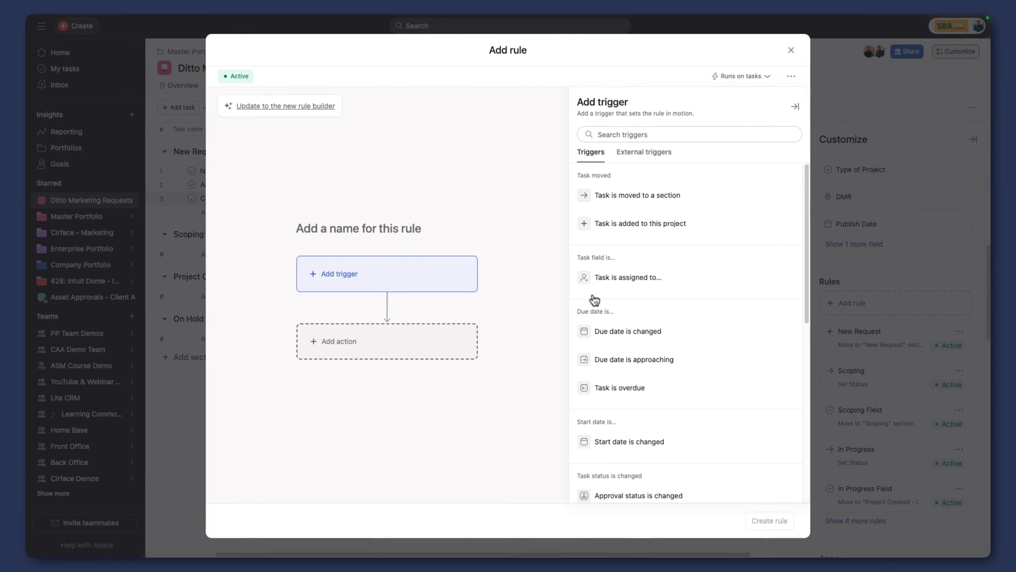
scroll("down", 3)
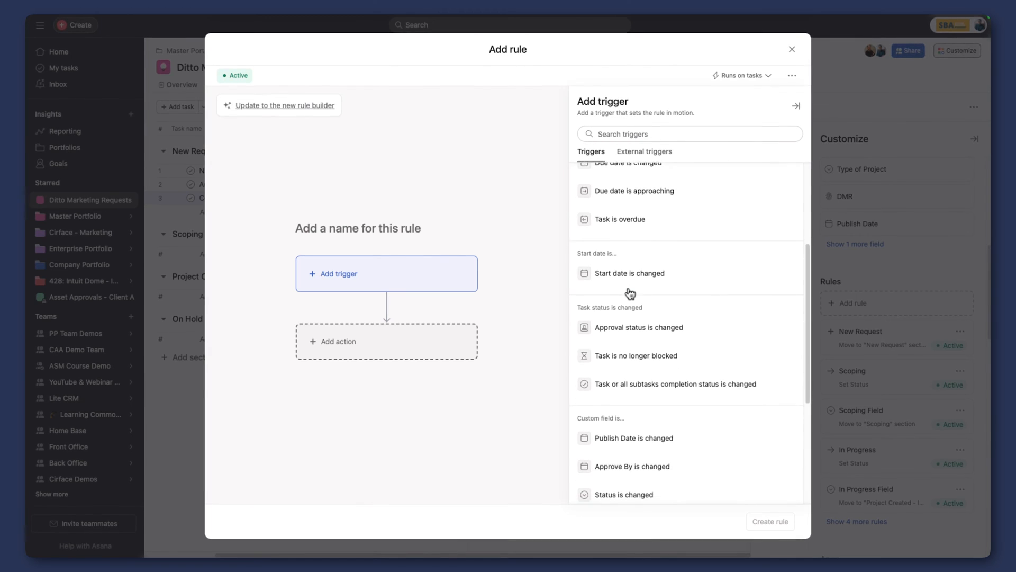
scroll("down", 3)
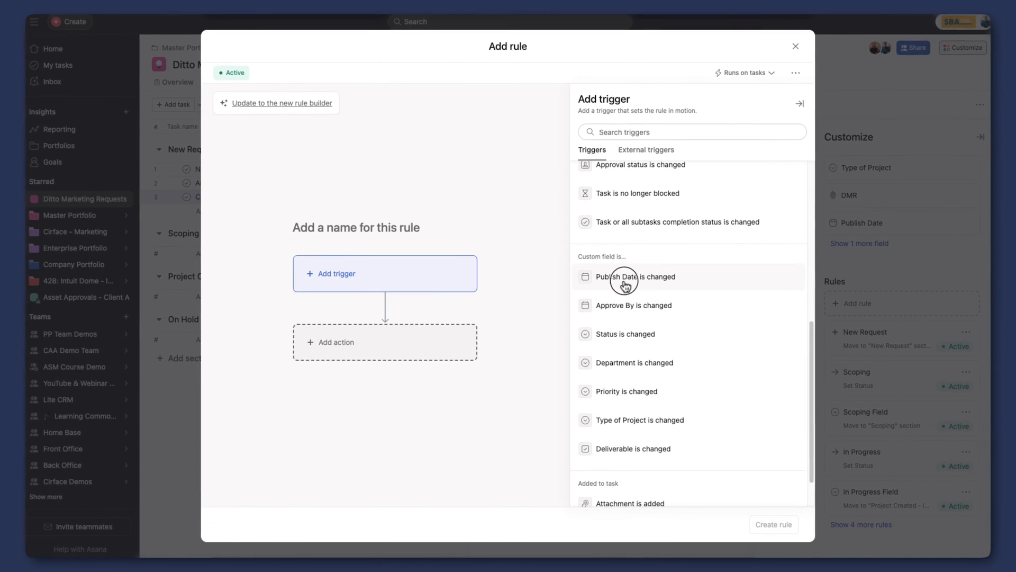
Trigger on Publish Date changed, set an assignee, and comment 'The publish date was changed. Please check notes...'
left_click(635, 276)
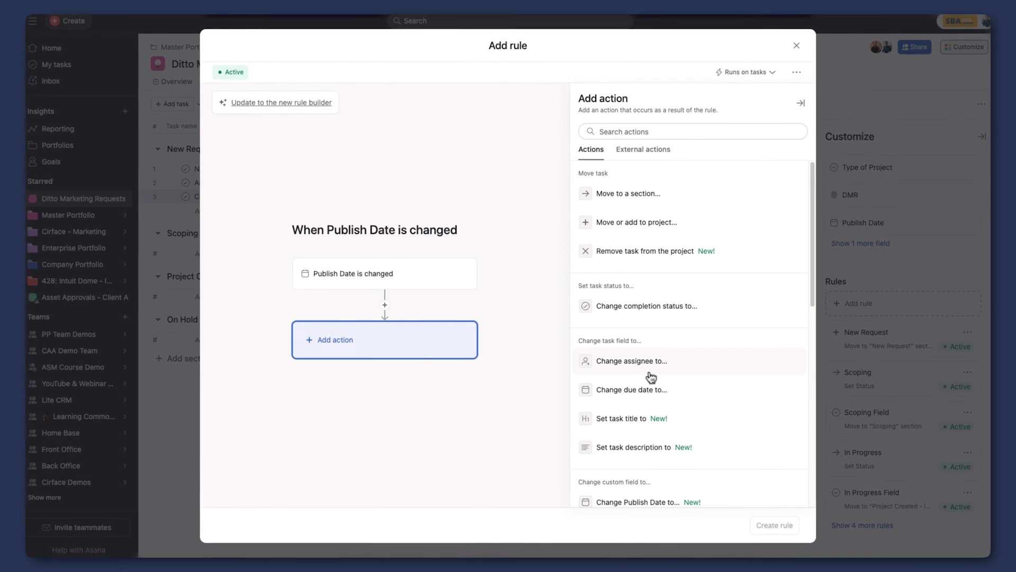
left_click(630, 360)
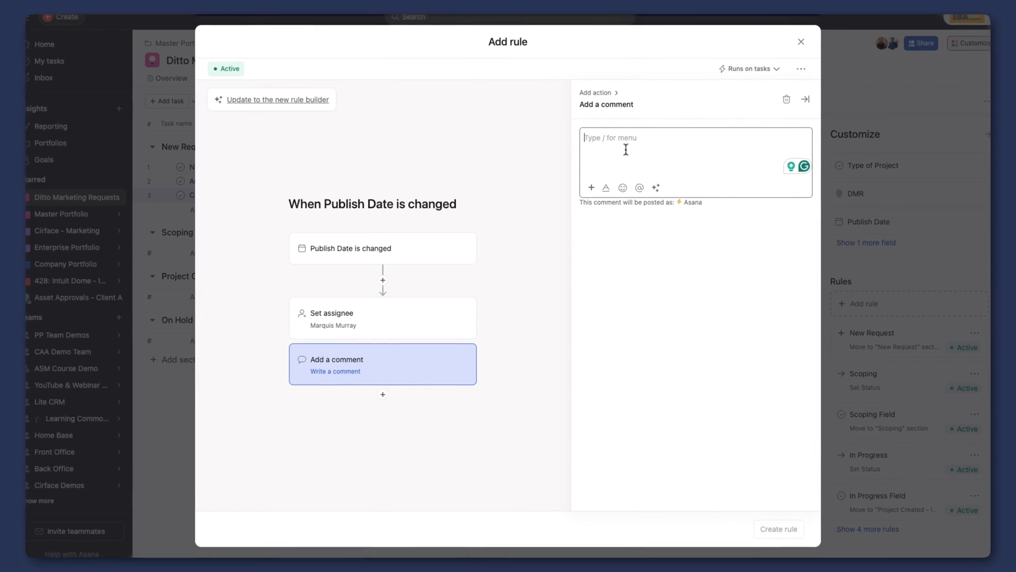
type("The publish date was cha")
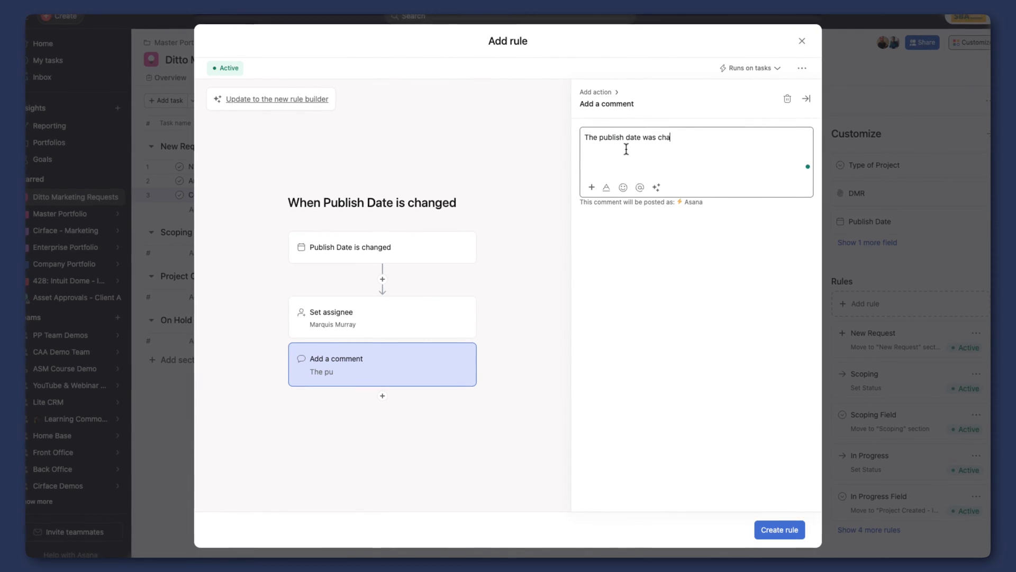
type("nged. Please check")
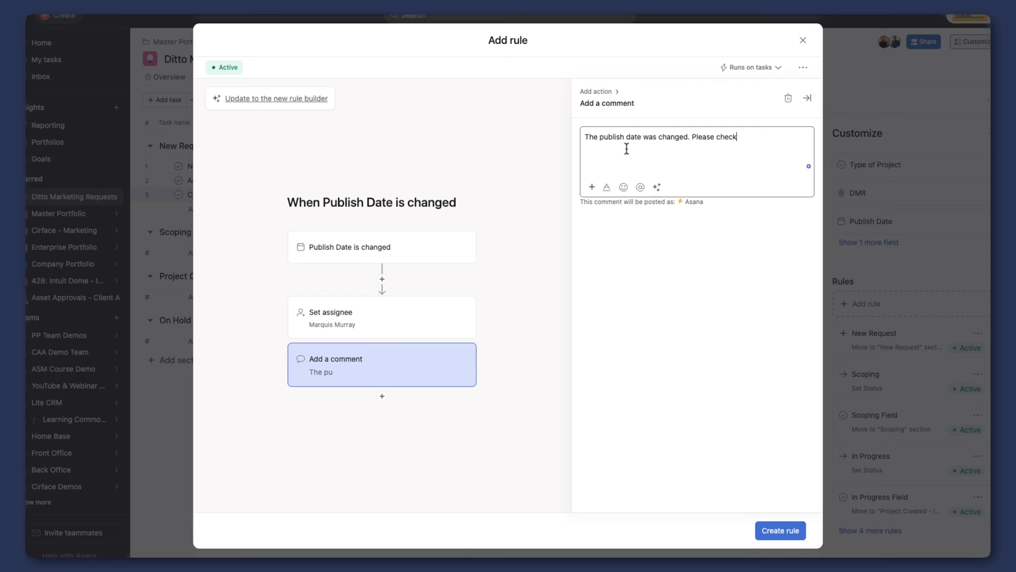
type("notes for the reason why.")
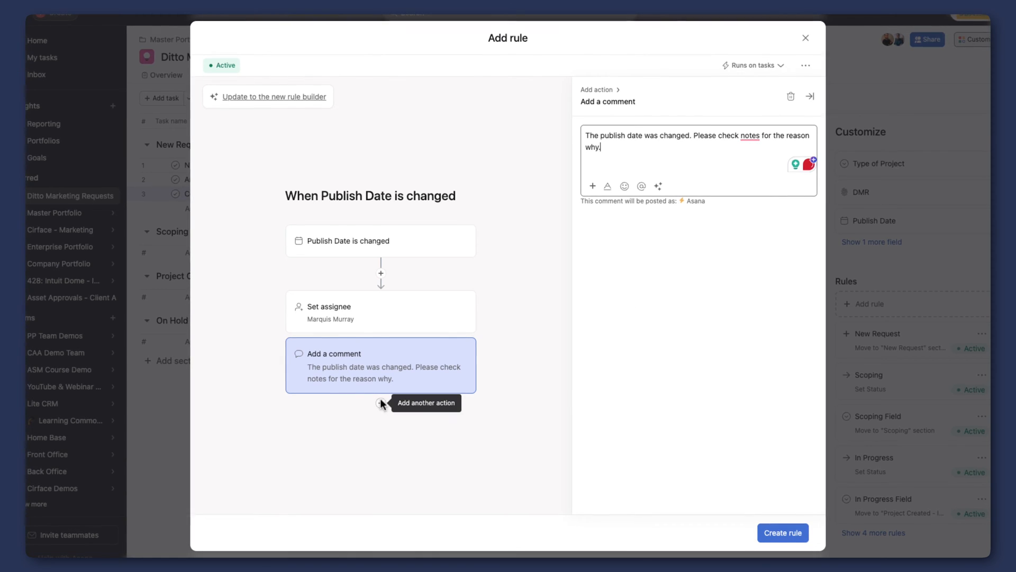
Add a Create subtasks action asking the Rule triggerer for the reason for the change in the comments
left_click(380, 403)
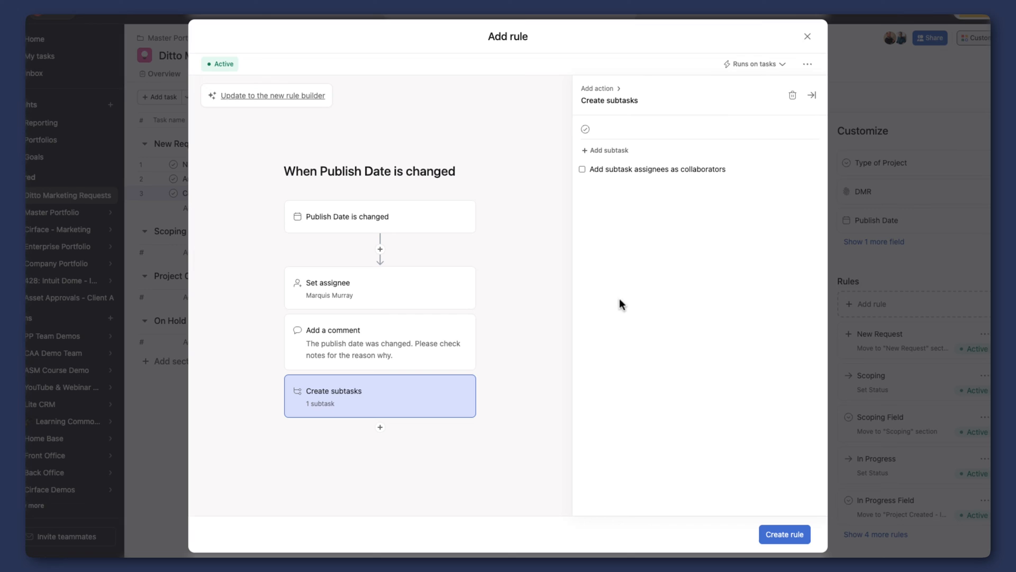
left_click(675, 128)
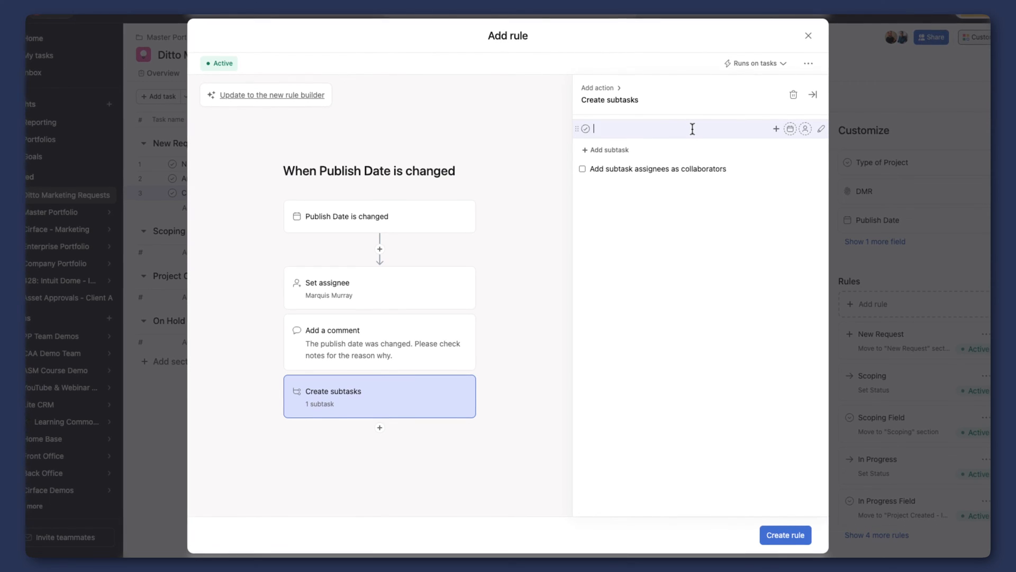
left_click(804, 128)
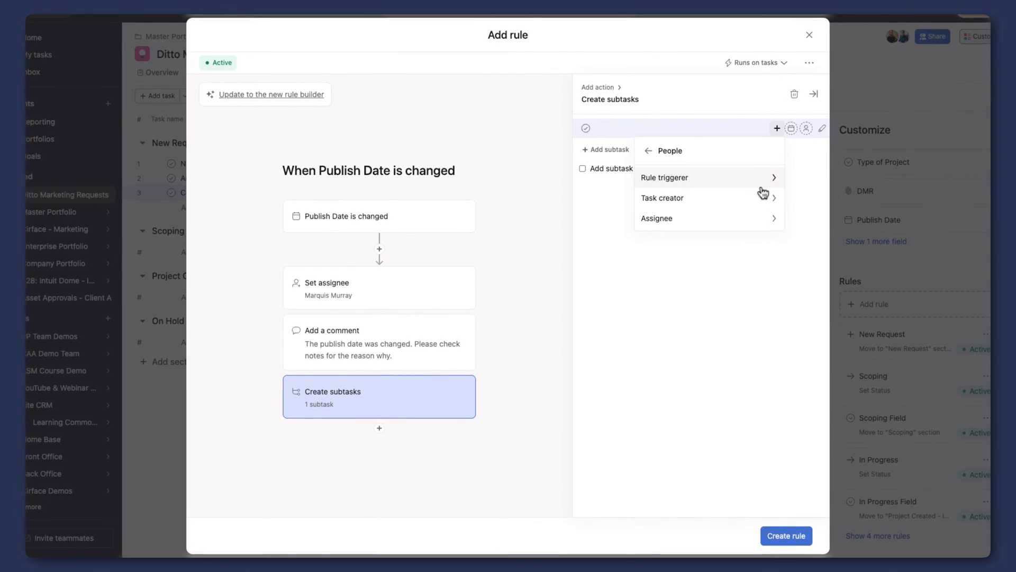
left_click(664, 177)
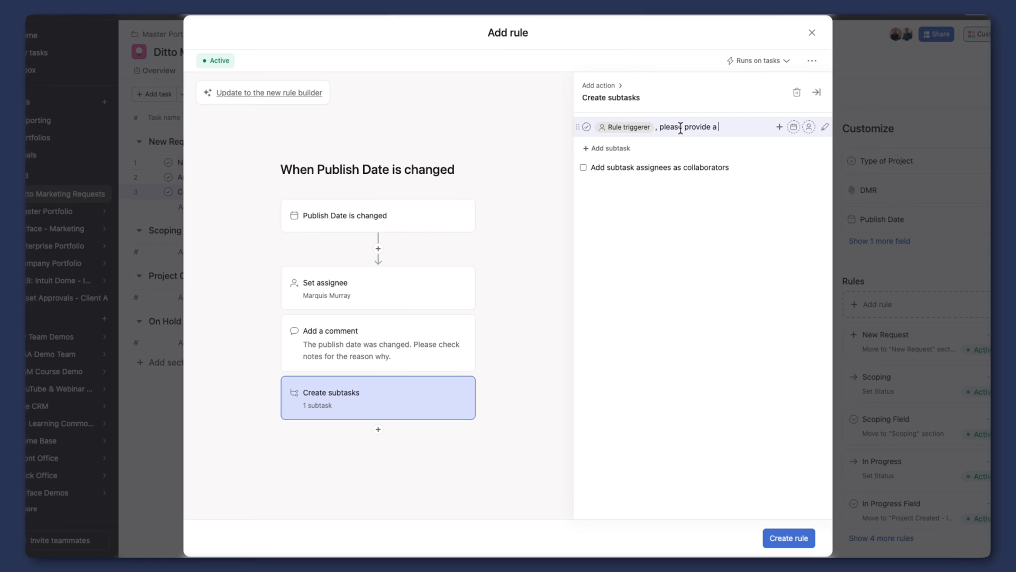
type("reson for the Publish Date")
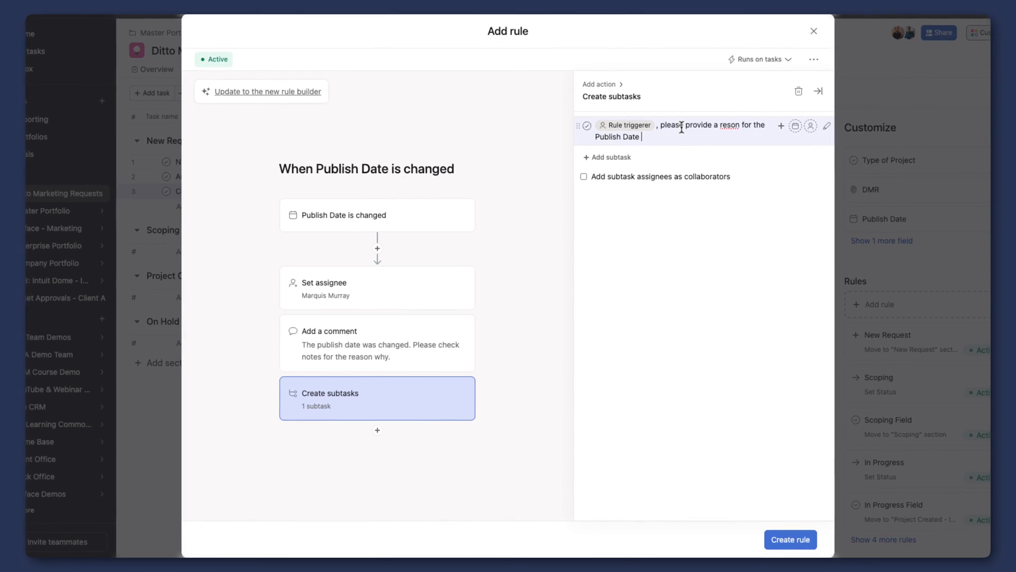
type("change in the comments.")
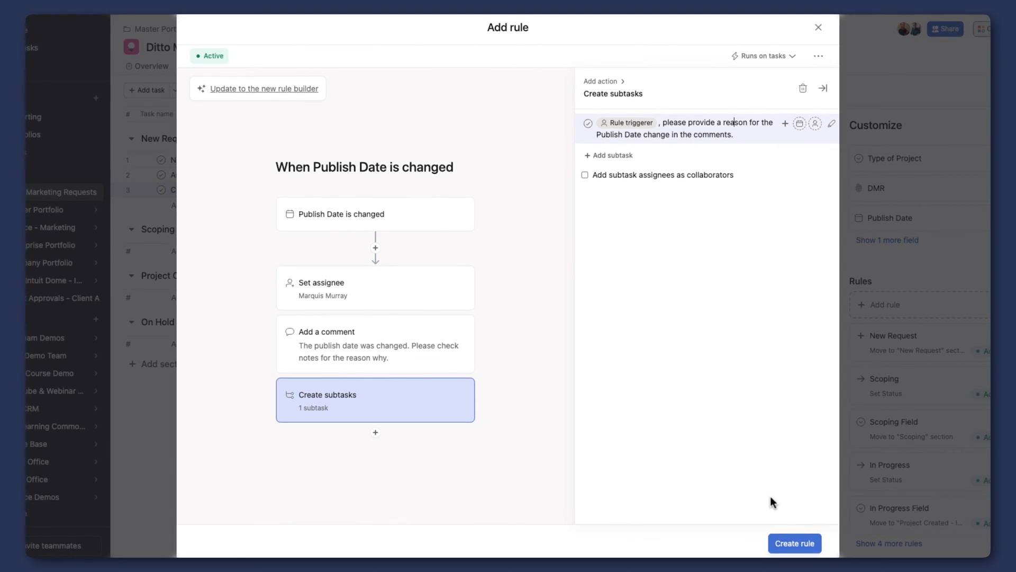
left_click(795, 543)
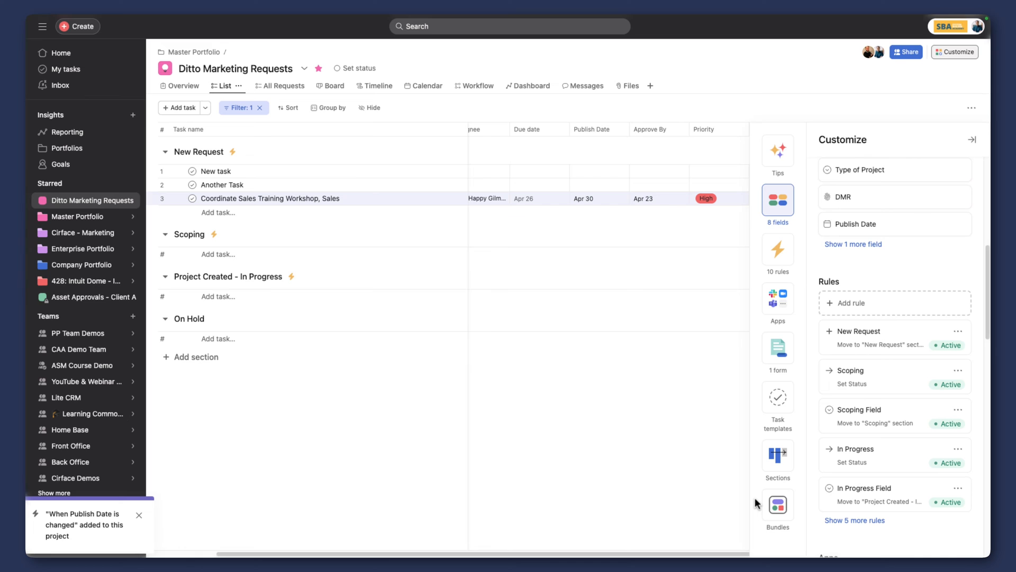
mouse_move(685, 382)
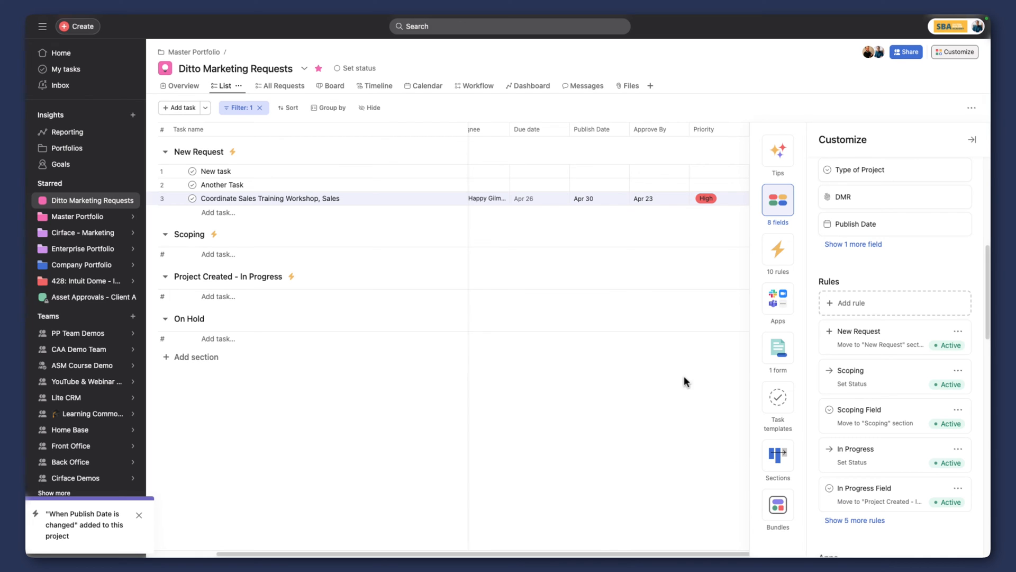
left_click(651, 198)
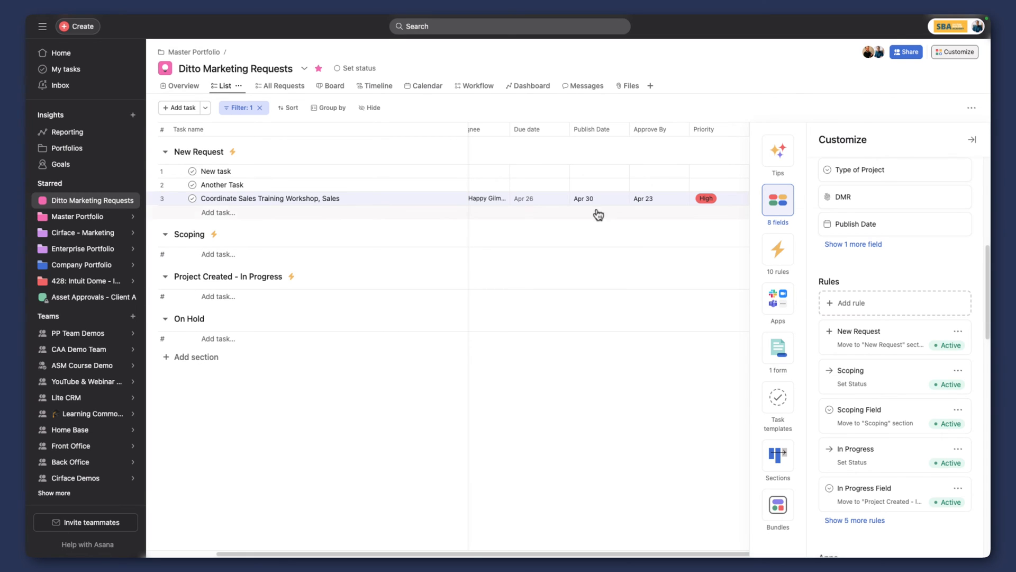
left_click(583, 198)
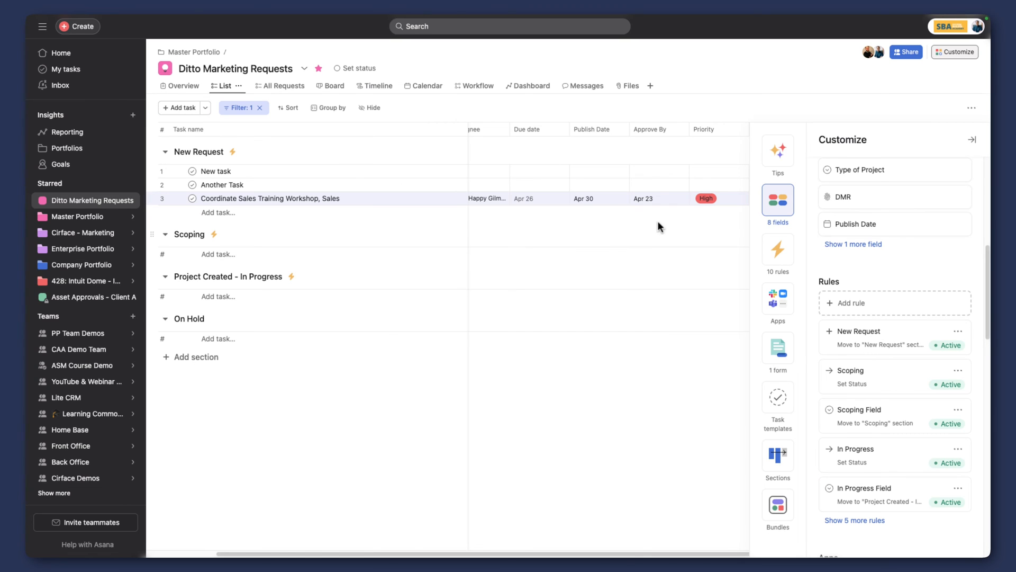
mouse_move(645, 232)
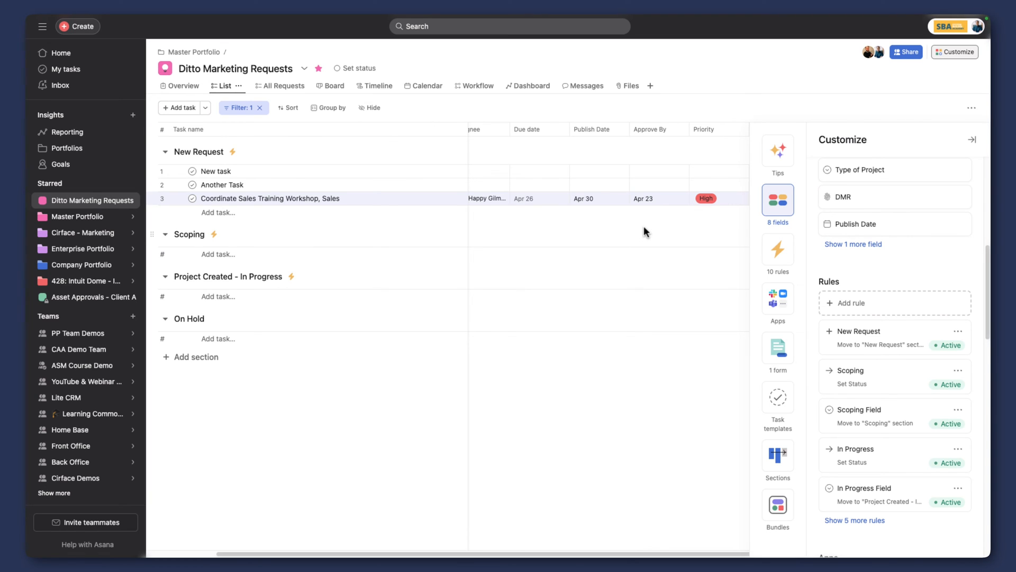
mouse_move(193, 52)
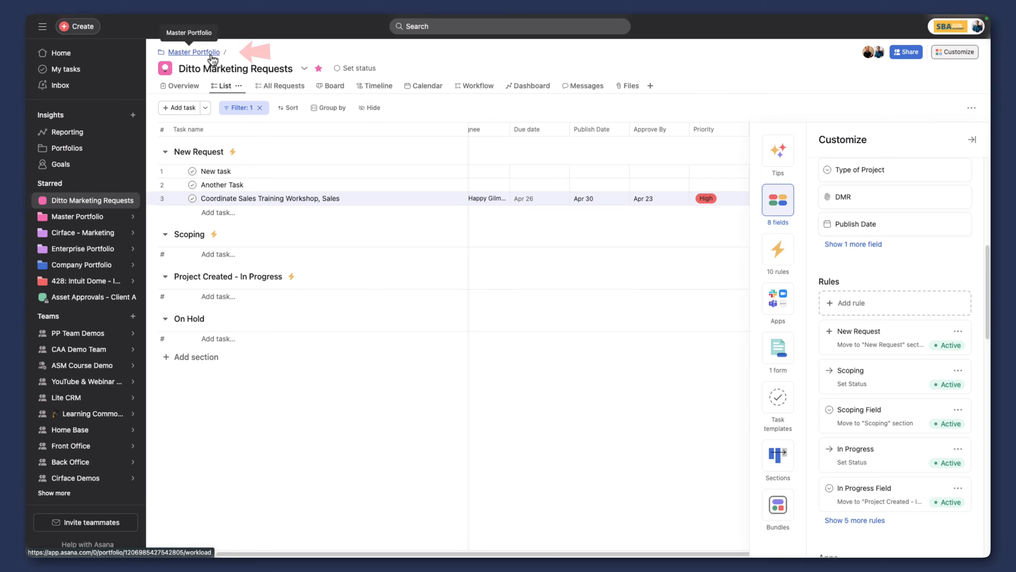
View Master Portfolio as a list and group its projects by Connected goals
left_click(193, 52)
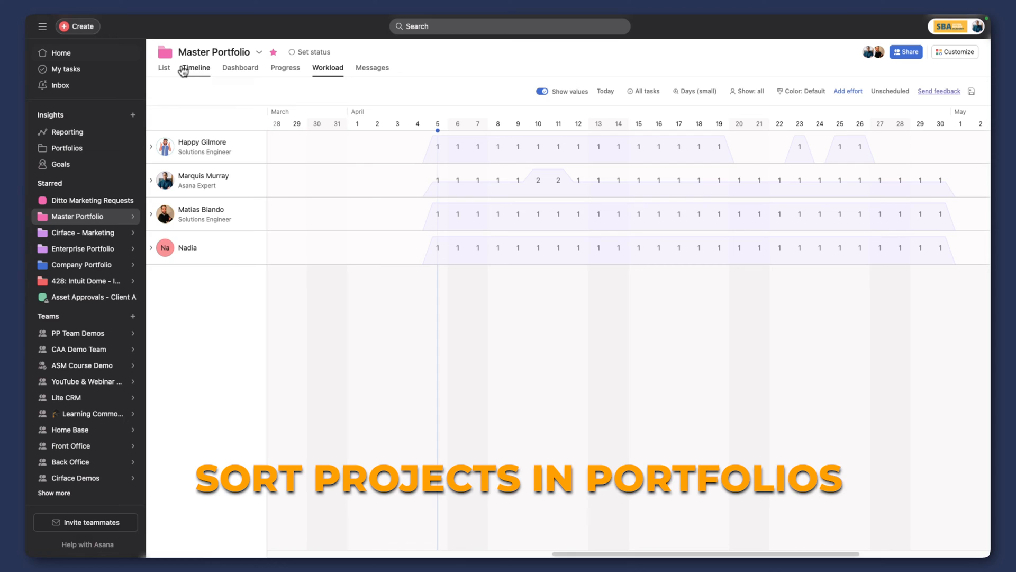
left_click(164, 68)
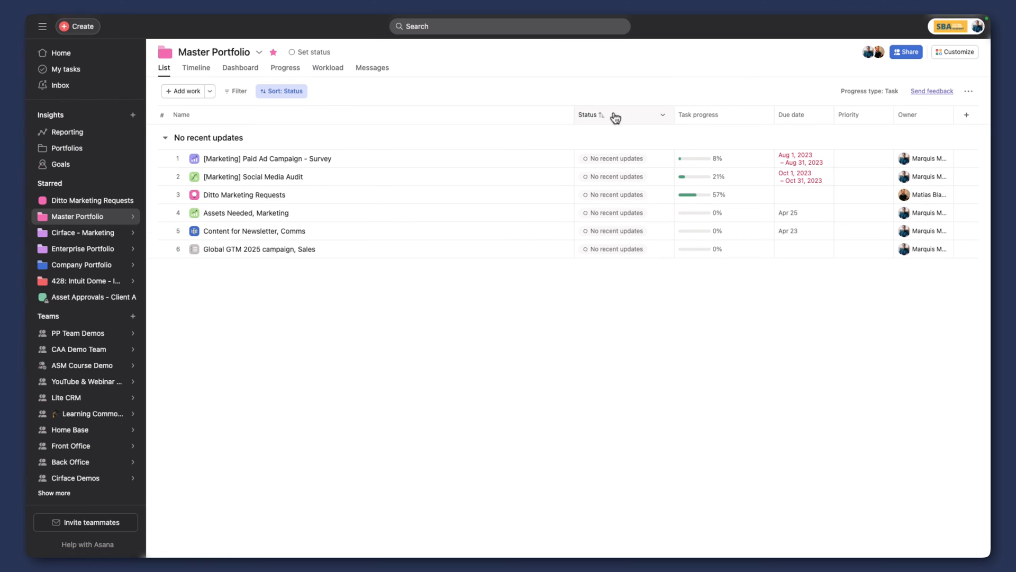
mouse_move(705, 123)
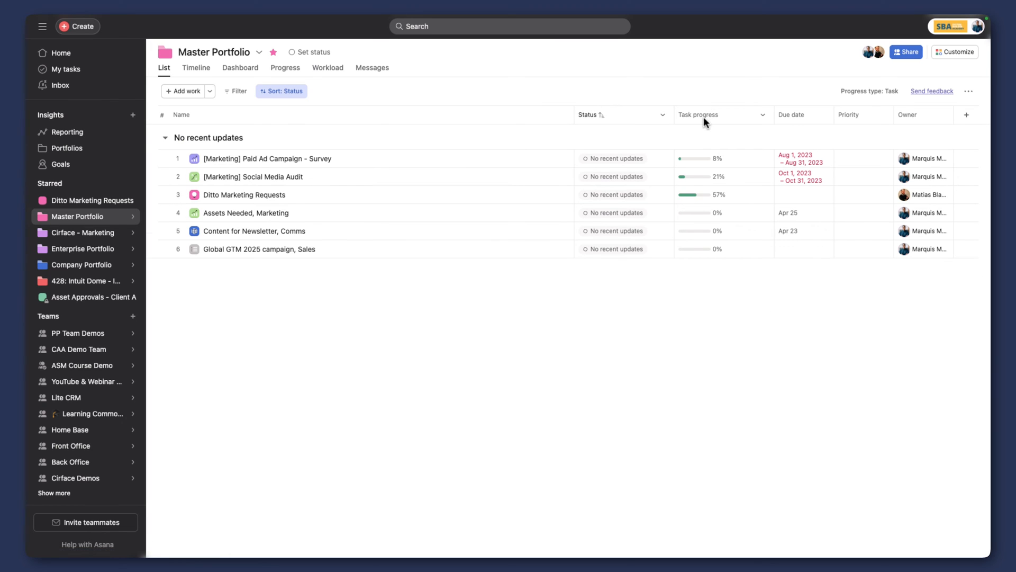
left_click(798, 114)
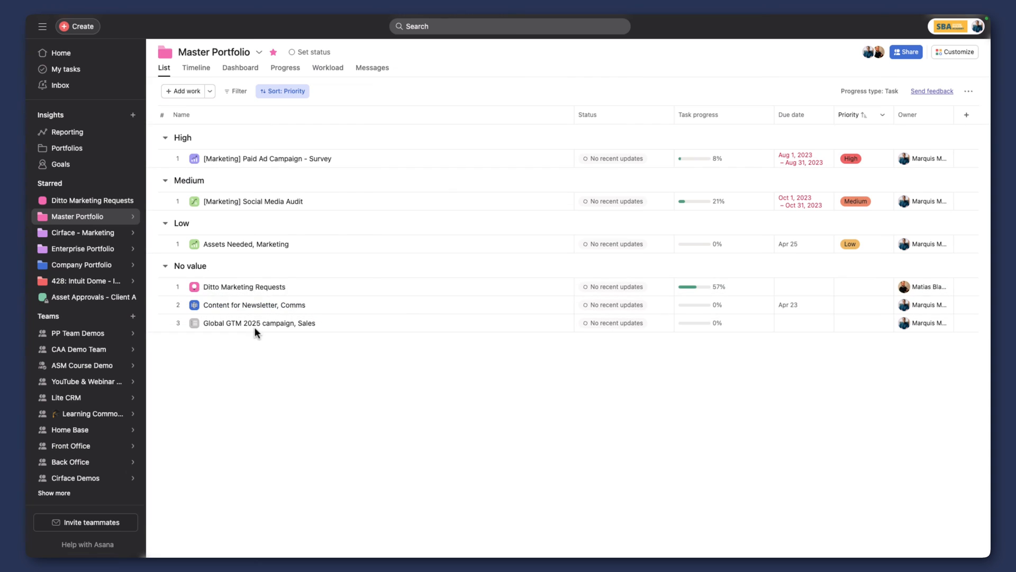
left_click(281, 91)
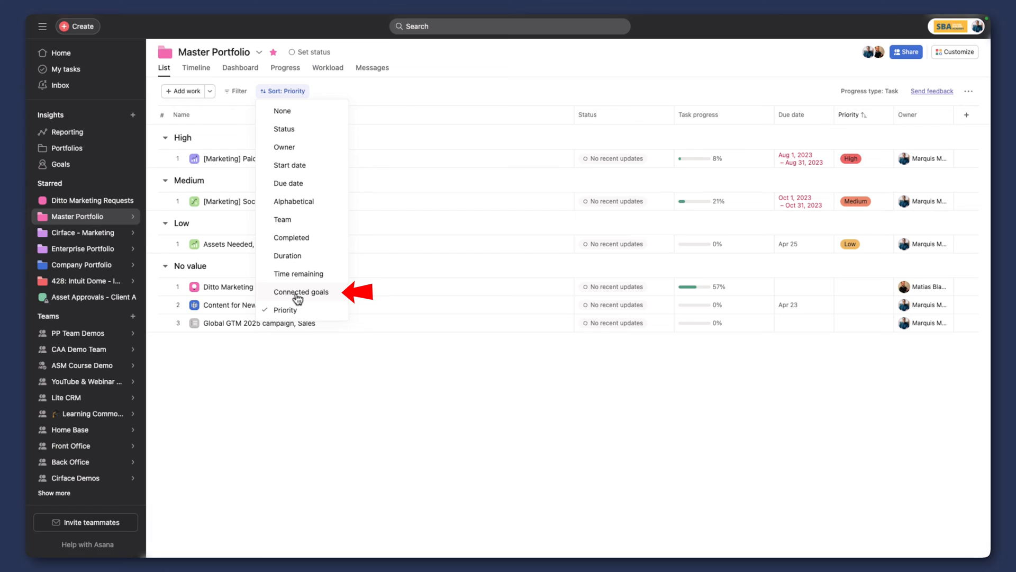
left_click(301, 292)
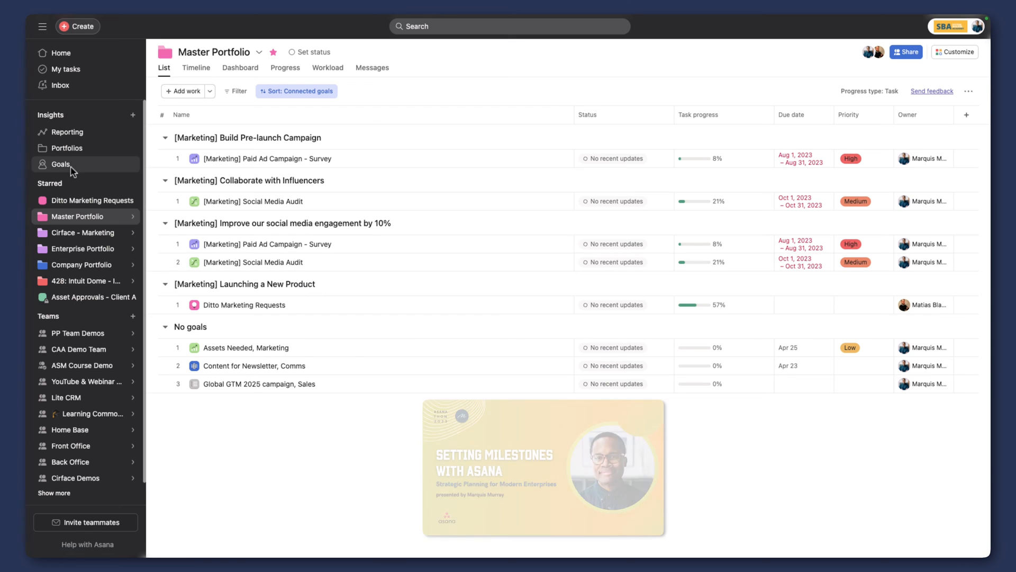
Review the Launching a New Product goal's sub-goals and the Ditto Marketing Requests overview's connections
left_click(61, 165)
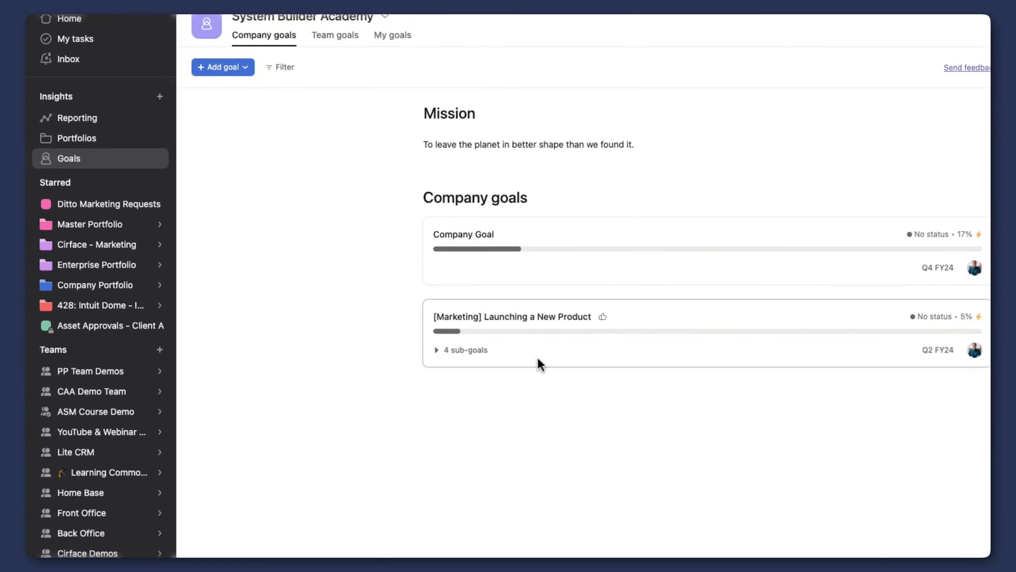
left_click(511, 316)
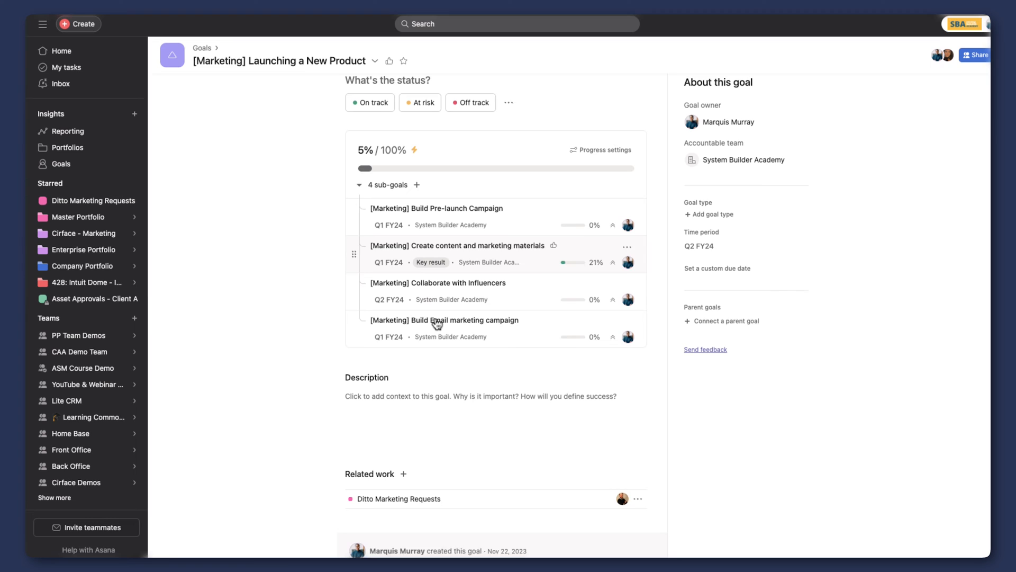
scroll("down", 3)
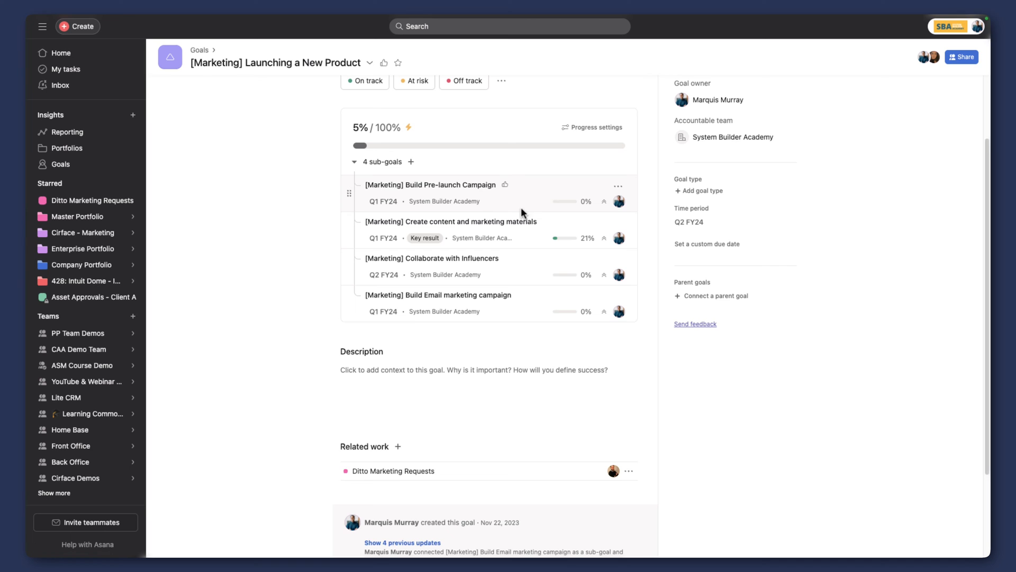
left_click(411, 160)
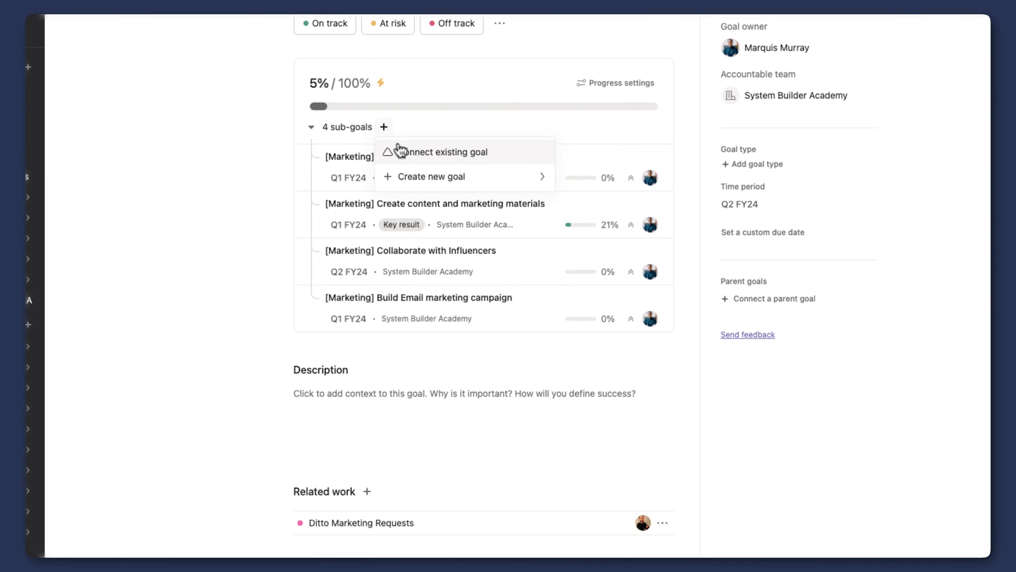
mouse_move(430, 177)
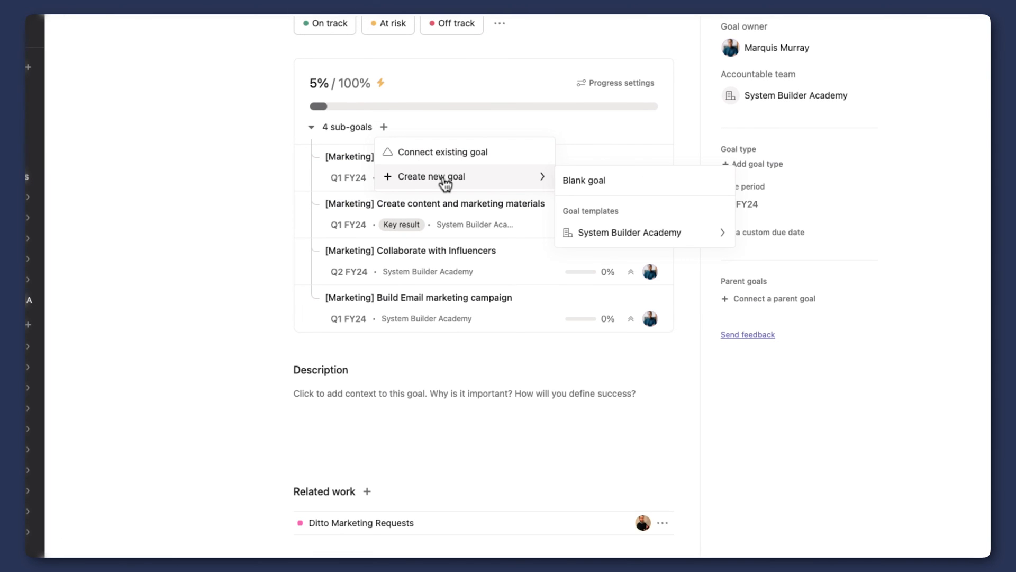
mouse_move(195, 279)
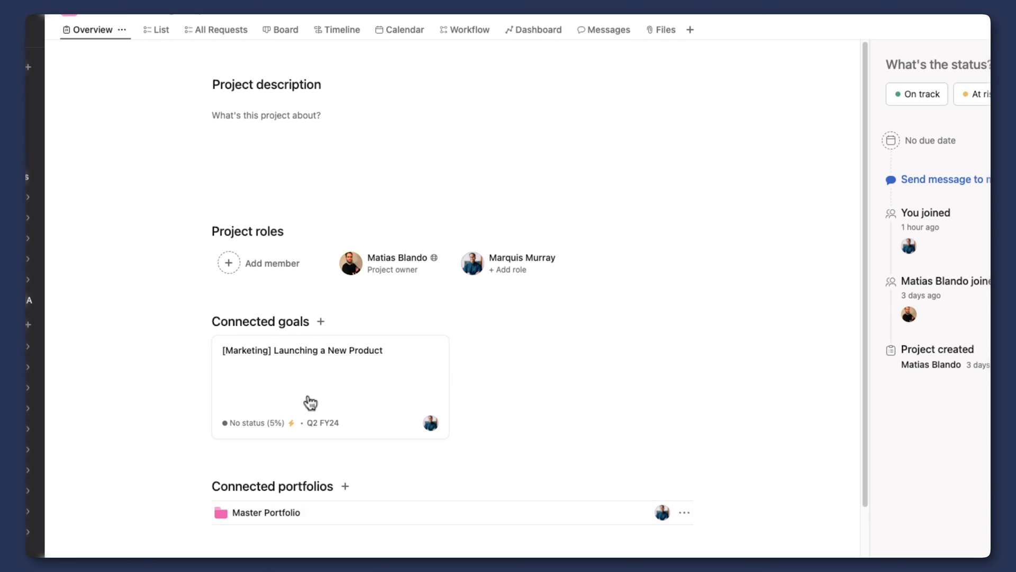
scroll("down", 3)
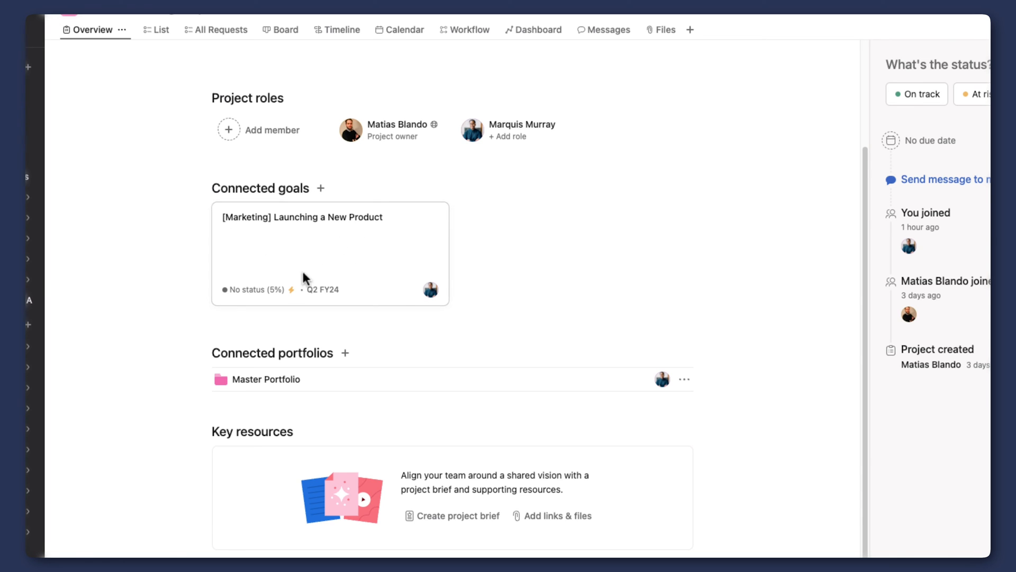
Sort the Master Portfolio list by Connected goals so projects sit under their goals
left_click(264, 379)
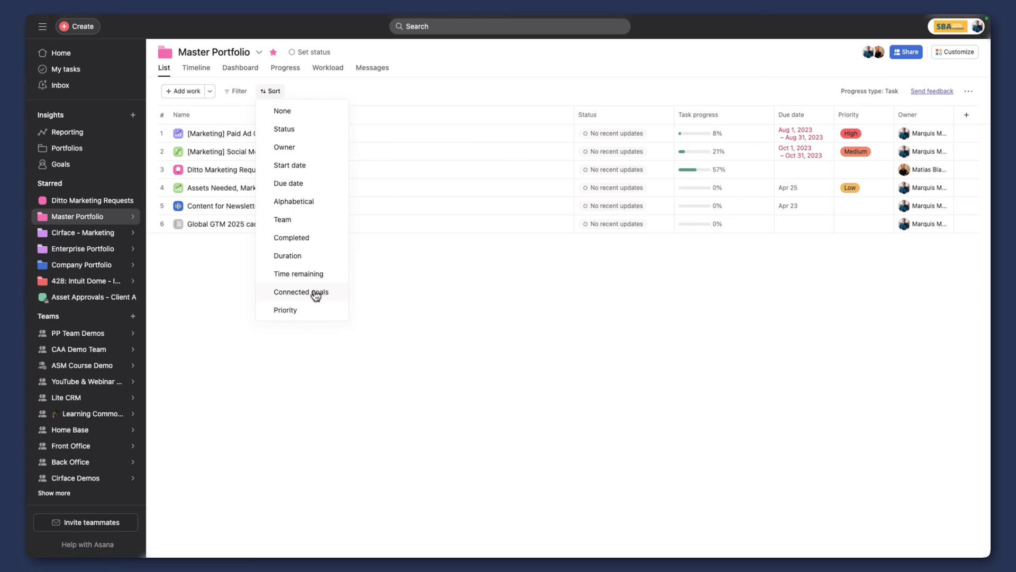
left_click(300, 293)
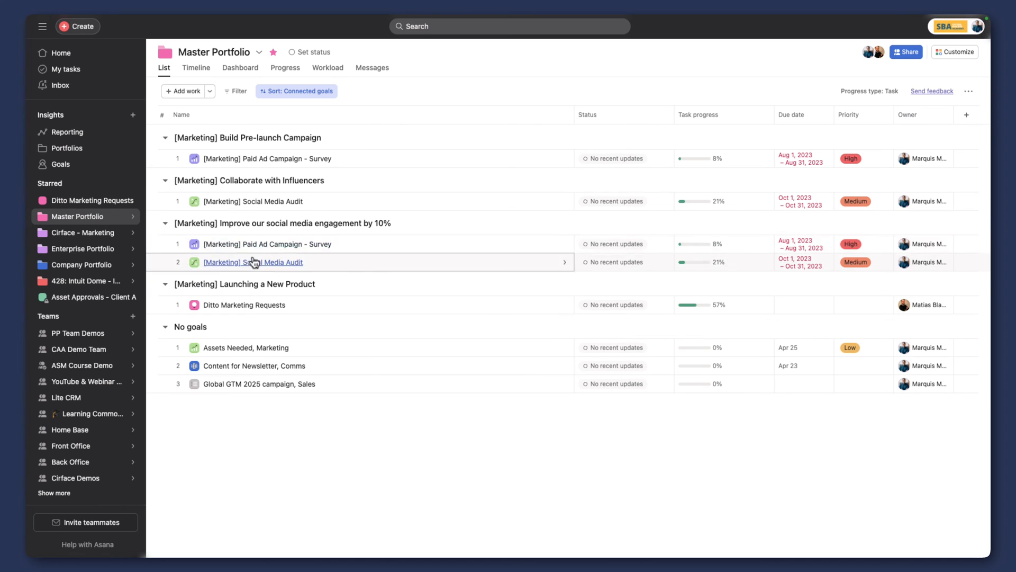
mouse_move(316, 219)
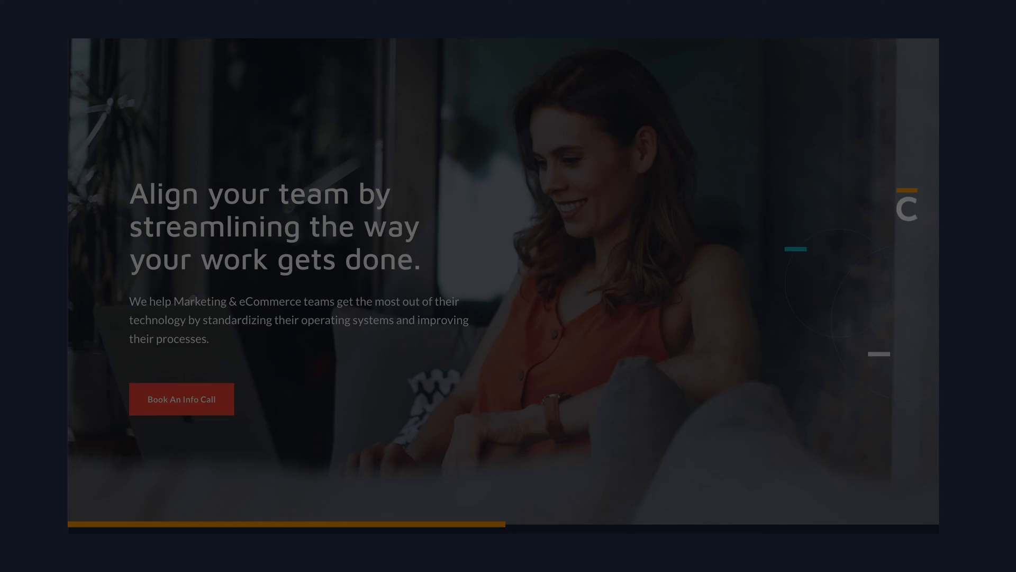
Scroll through the Cirface marketing Teams page to look over the teams
scroll("down", 3)
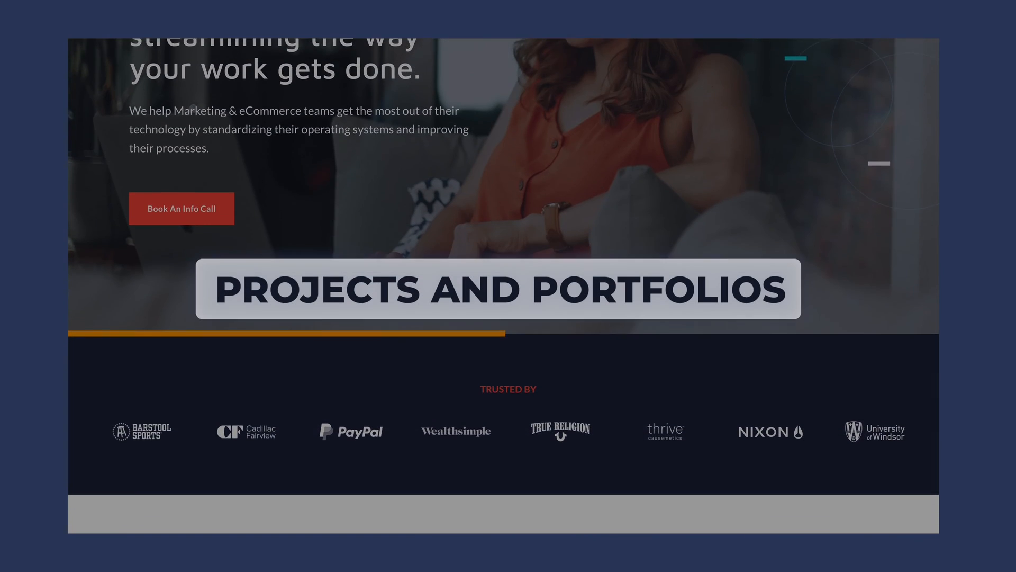
scroll("down", 3)
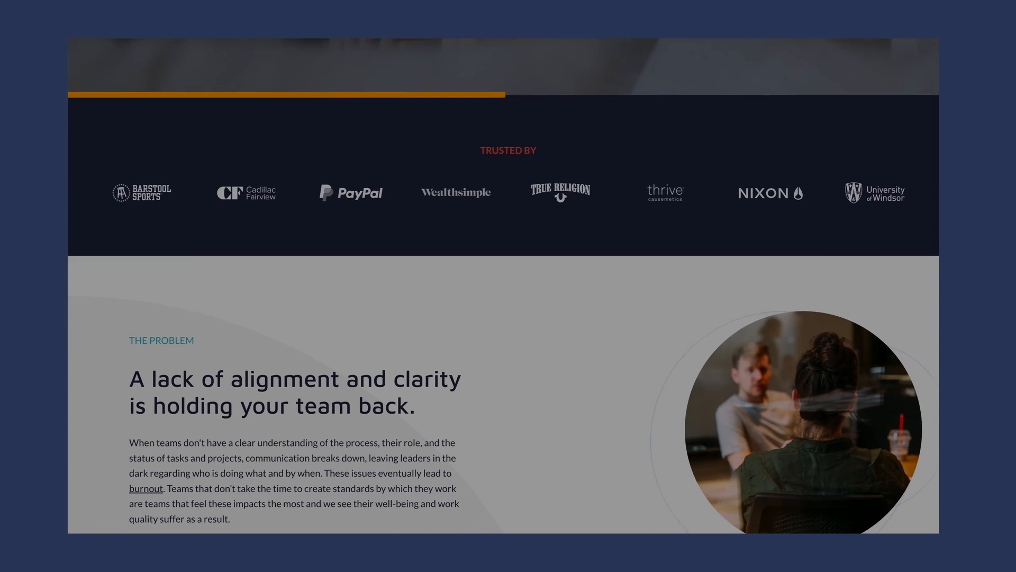
scroll("up", 3)
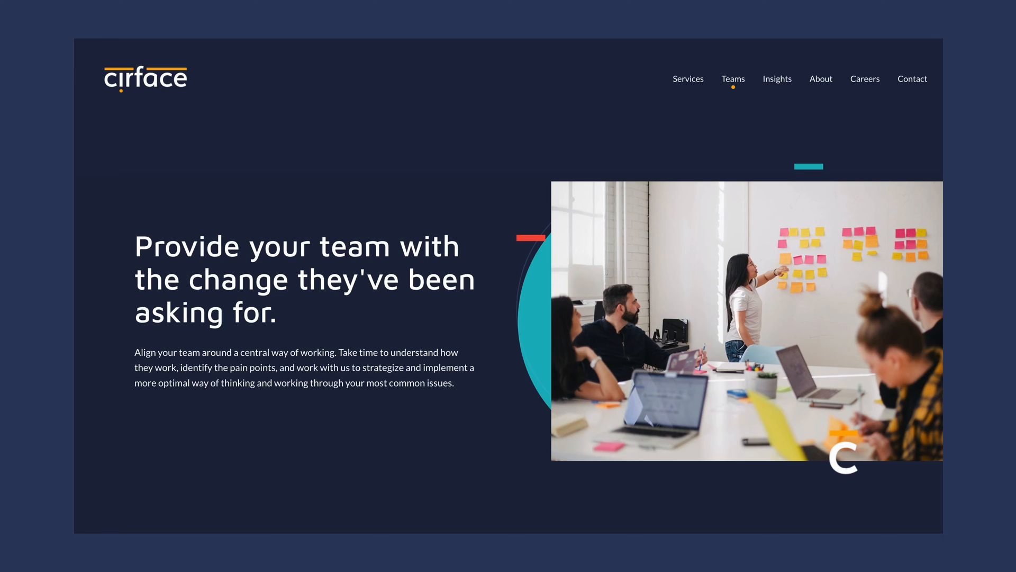
scroll("down", 3)
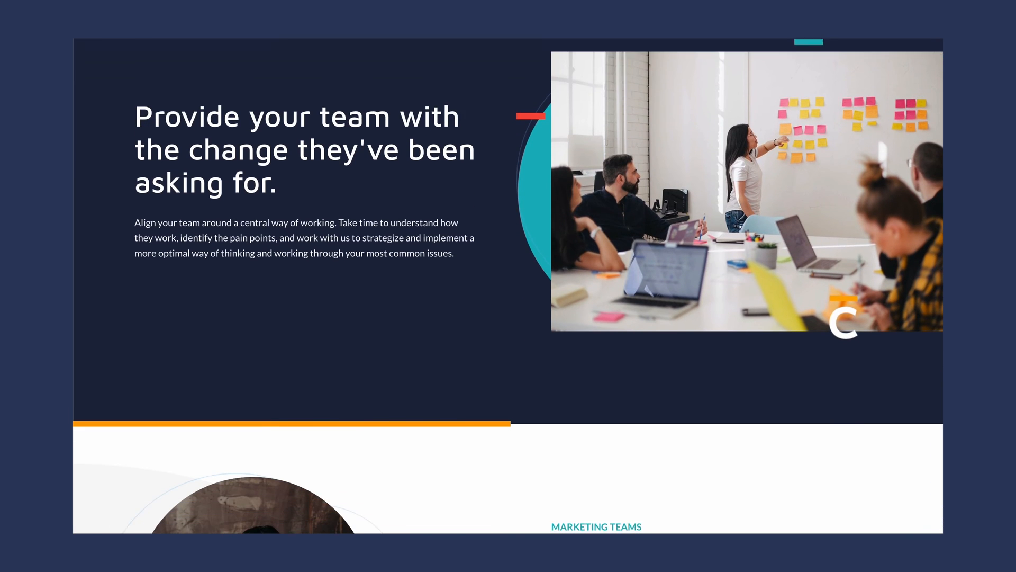
scroll("down", 3)
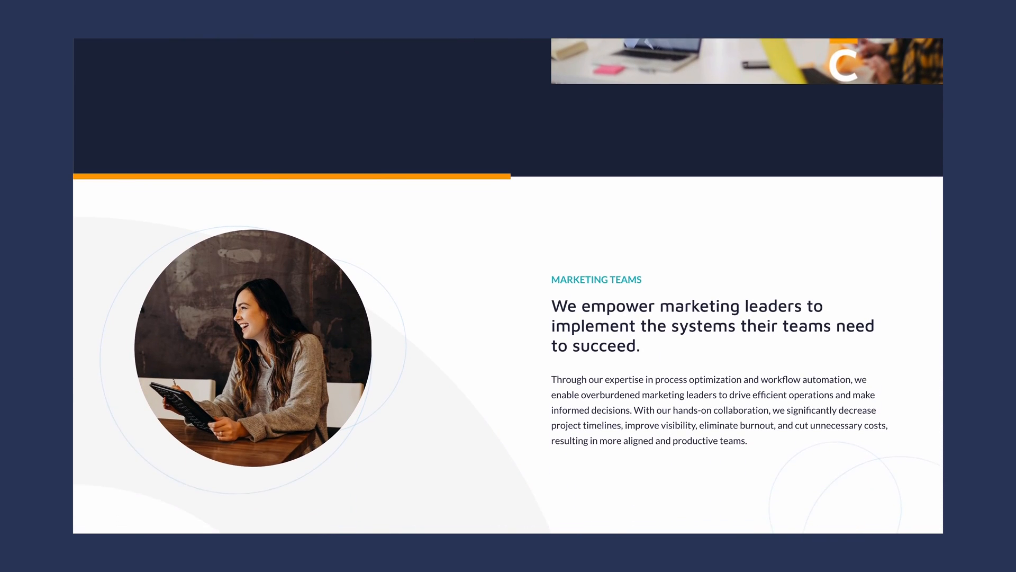
scroll("down", 3)
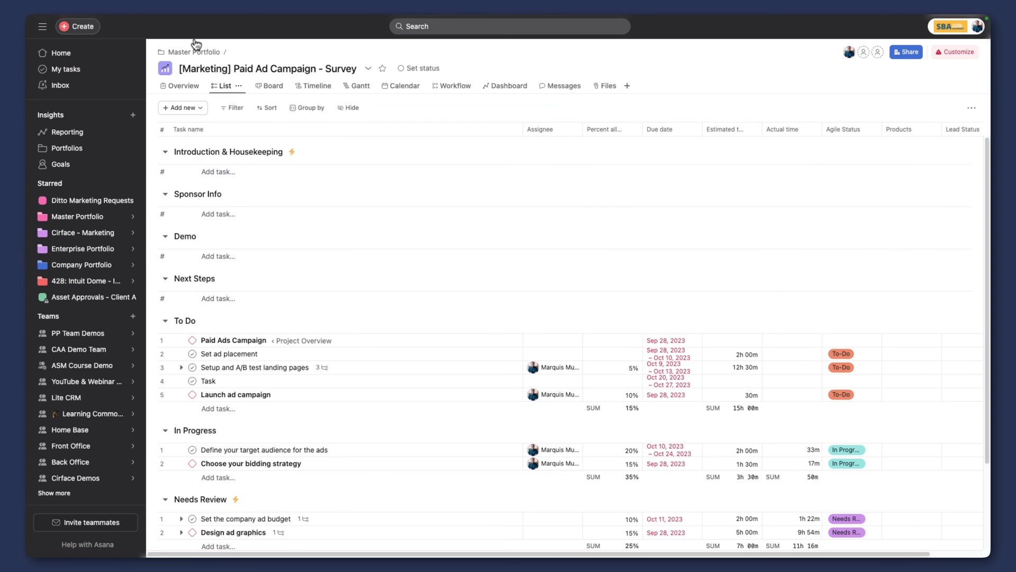
Start an On track status update for the Ditto Marketing Requests project from the portfolio list
left_click(196, 52)
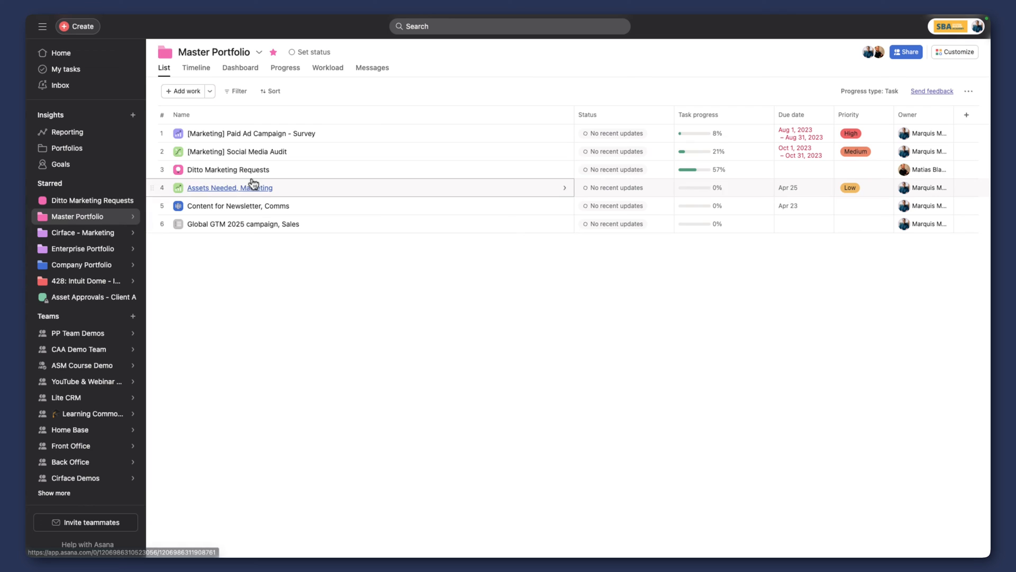
left_click(228, 169)
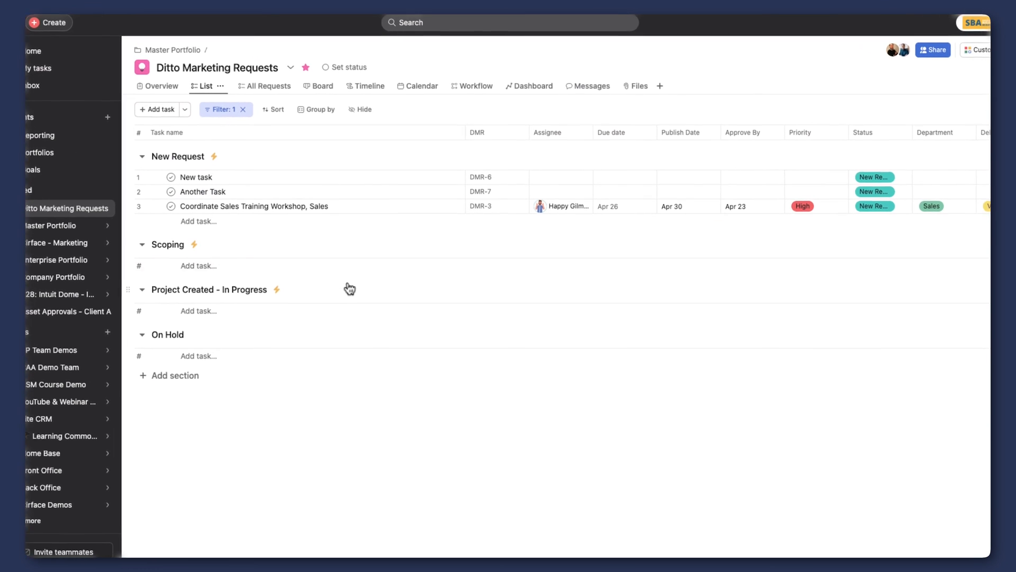
left_click(350, 67)
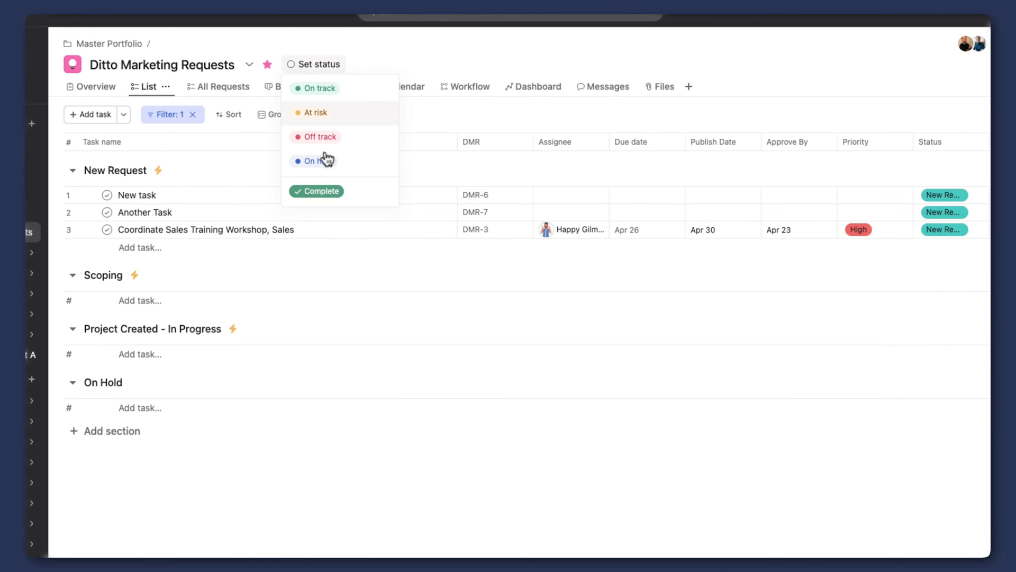
left_click(318, 87)
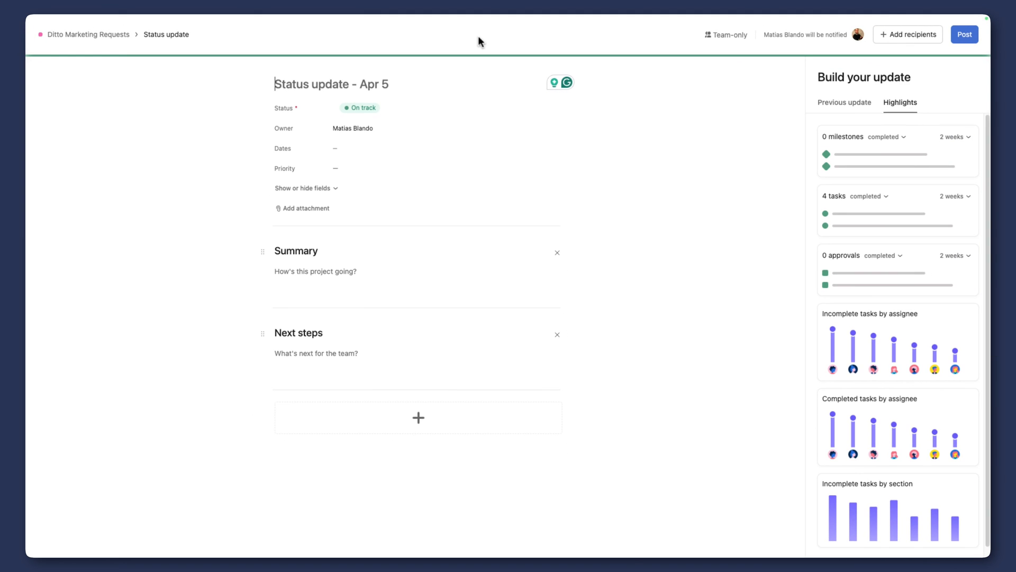
mouse_move(454, 109)
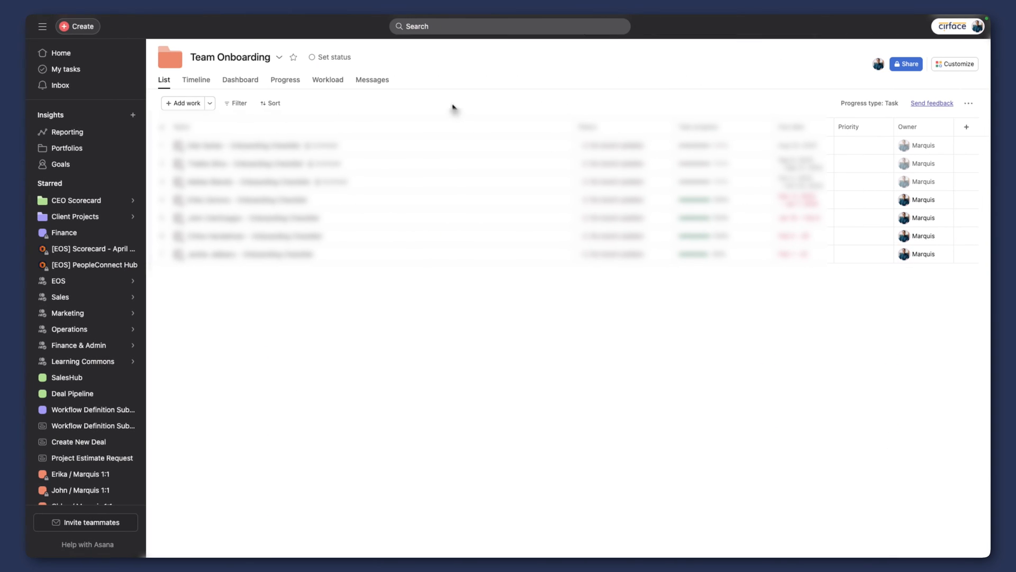
mouse_move(42, 26)
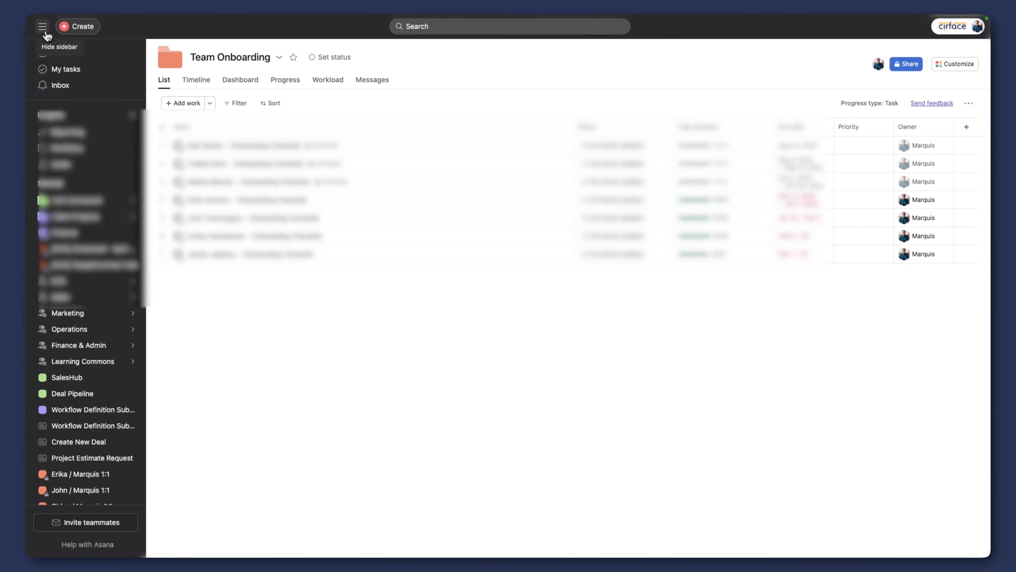
Hide the sidebar and choose Draft update with AI for the Team Onboarding portfolio status
left_click(42, 26)
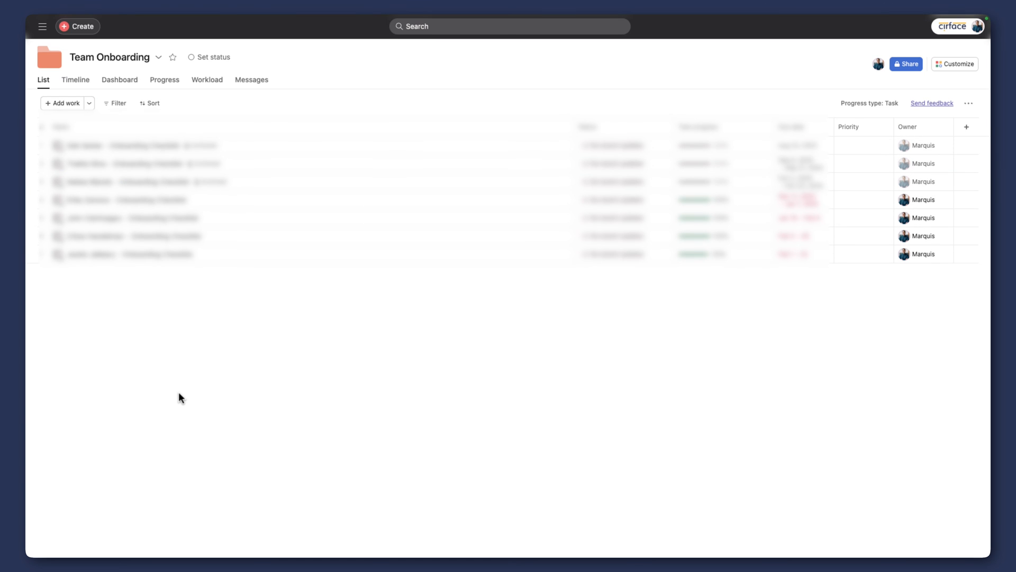
mouse_move(207, 74)
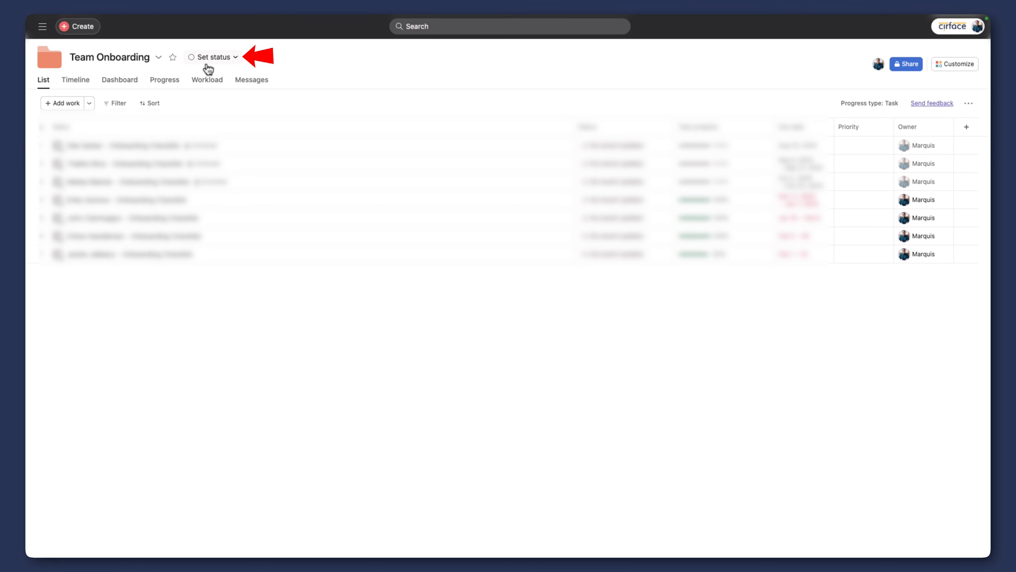
mouse_move(125, 145)
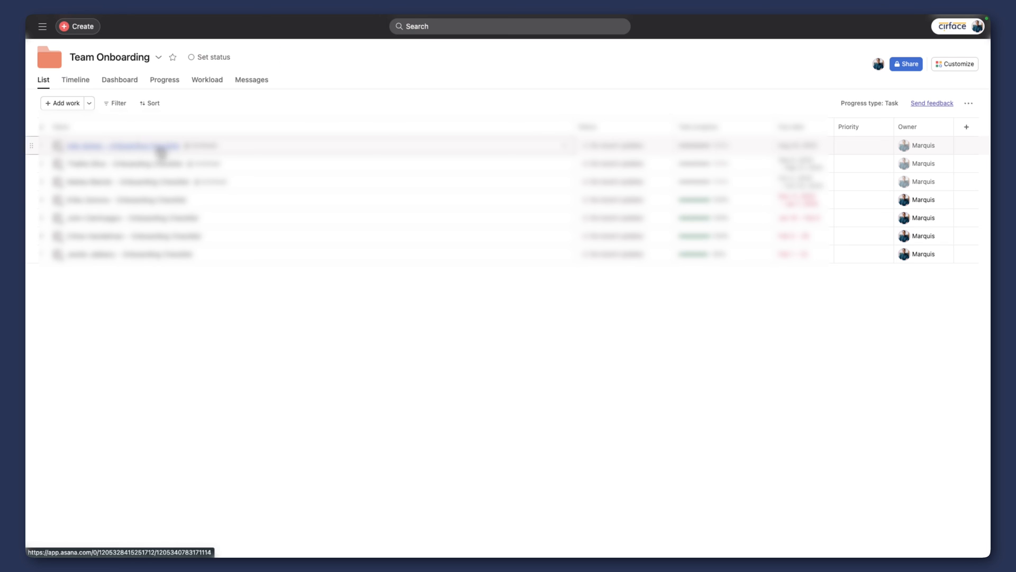
left_click(208, 57)
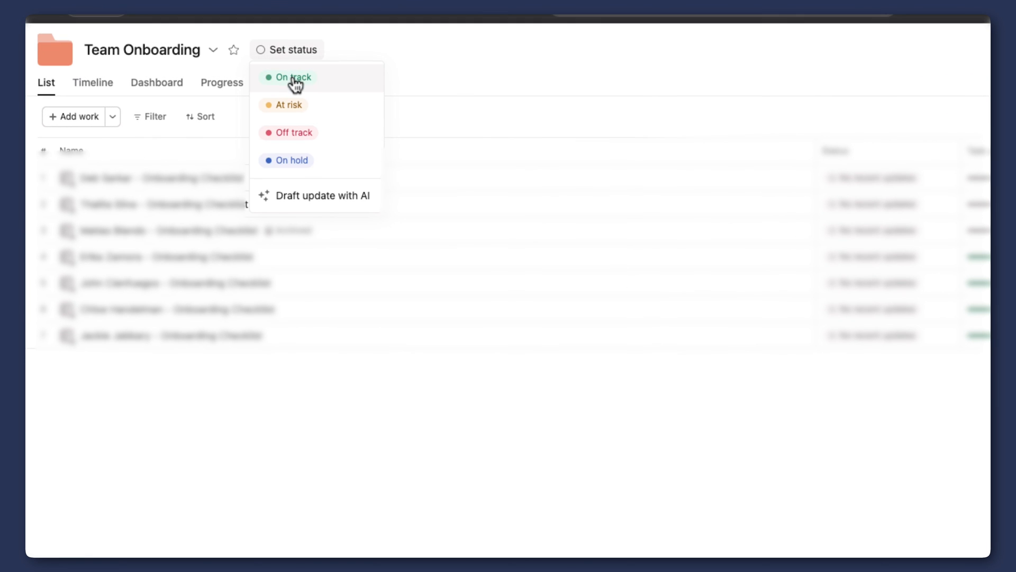
mouse_move(322, 196)
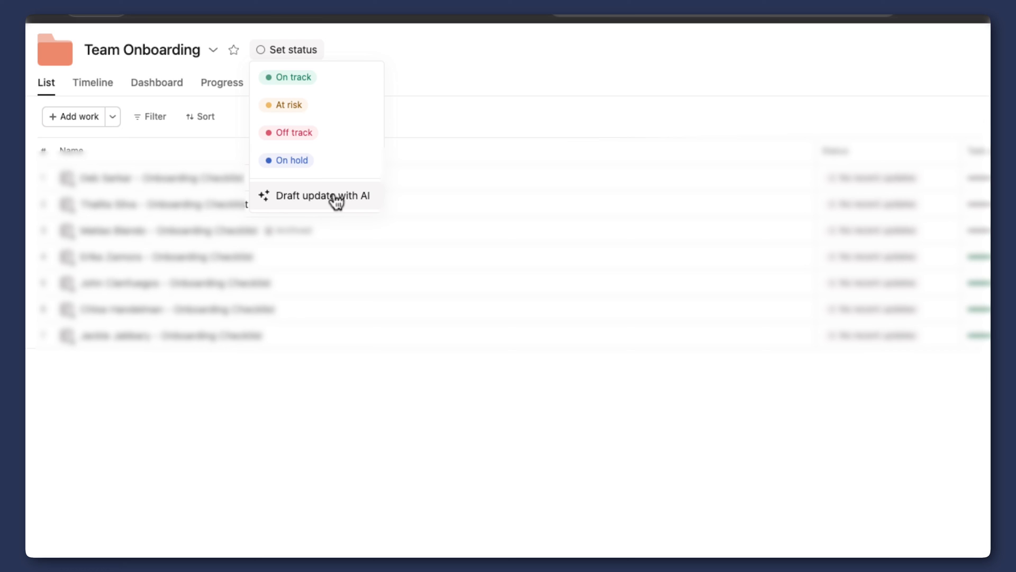
left_click(322, 195)
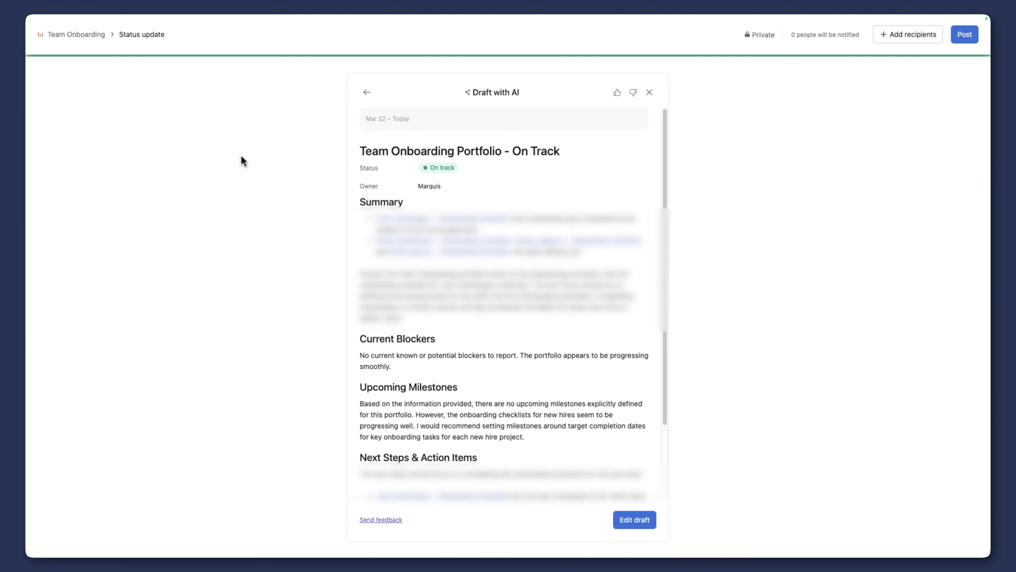
mouse_move(522, 298)
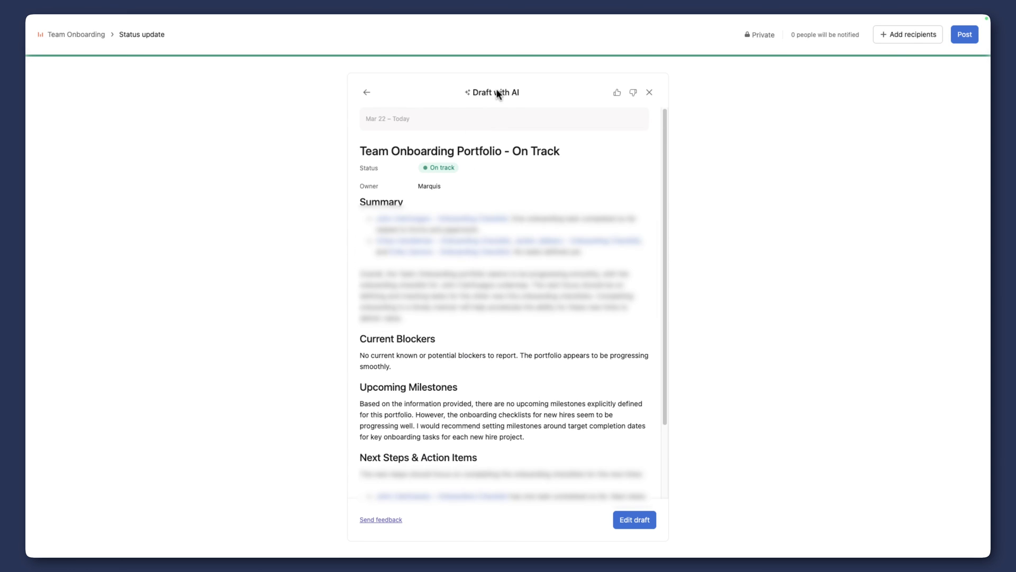
Review the AI draft's summary, blockers and milestones and take it into the update editor
scroll("down", 3)
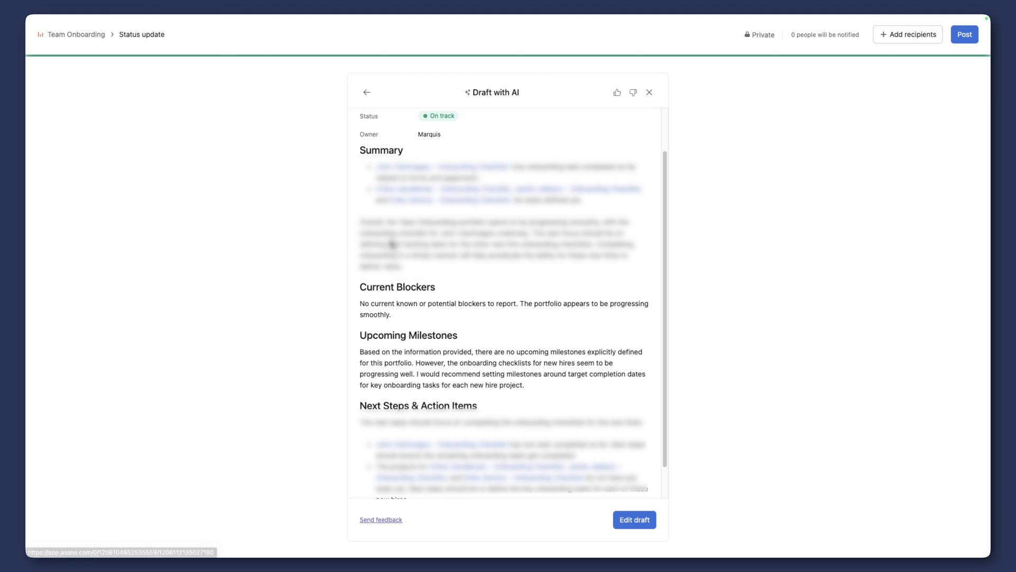
scroll("down", 3)
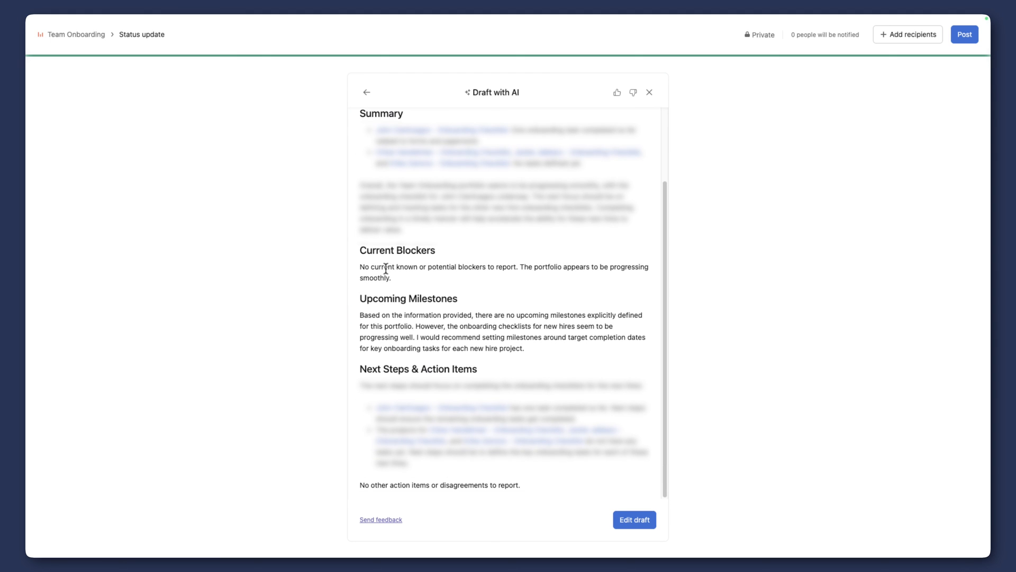
left_click_drag(366, 267, 391, 278)
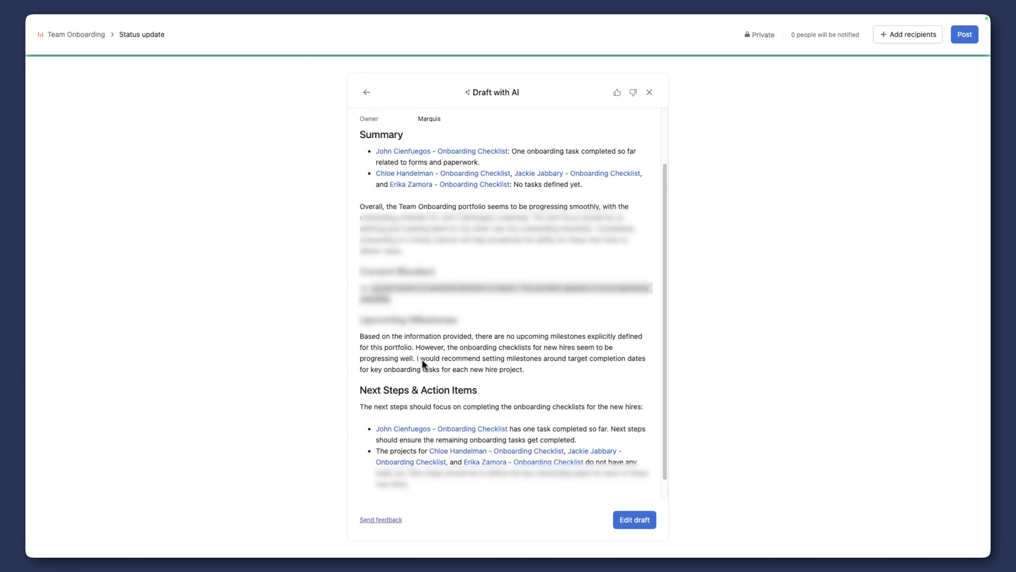
left_click(633, 519)
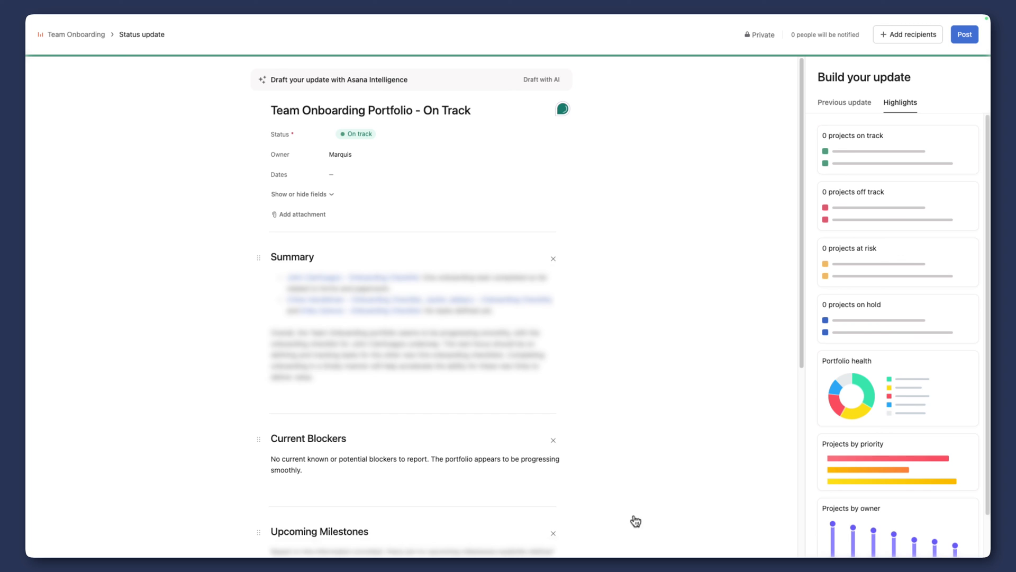
Check the filled On Track update with next steps and post it to the portfolio
scroll("down", 3)
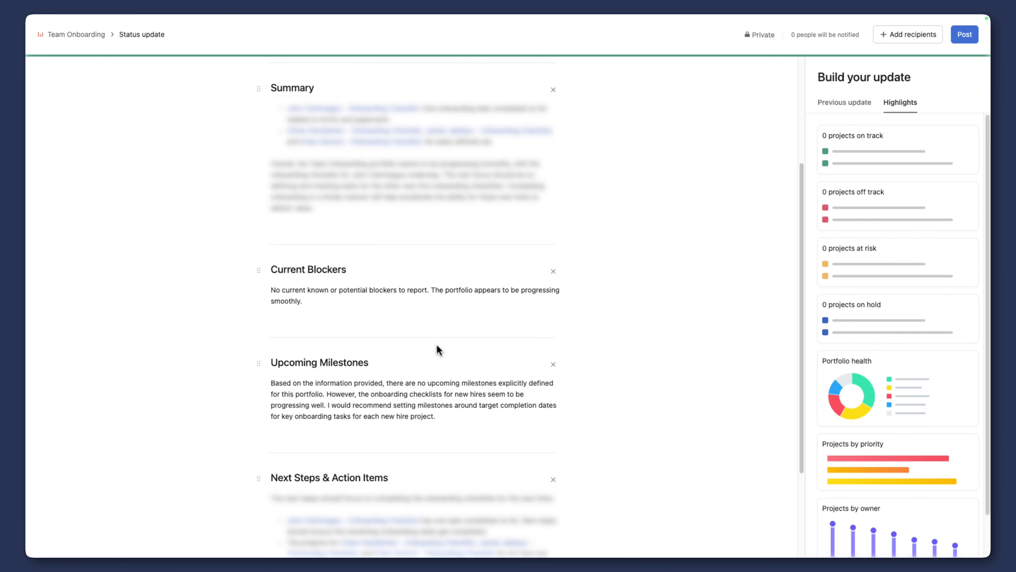
scroll("down", 3)
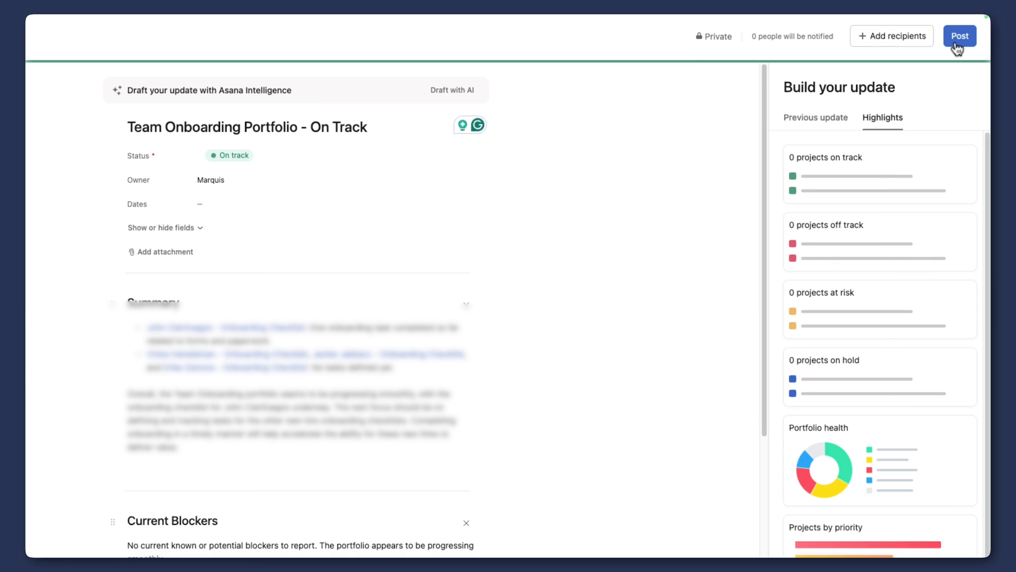
left_click(960, 36)
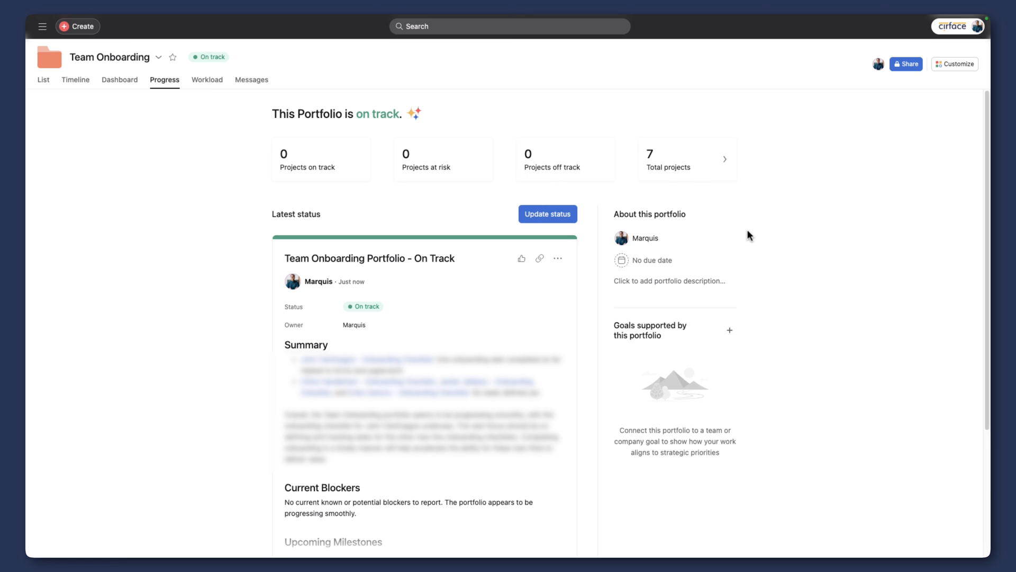
mouse_move(153, 295)
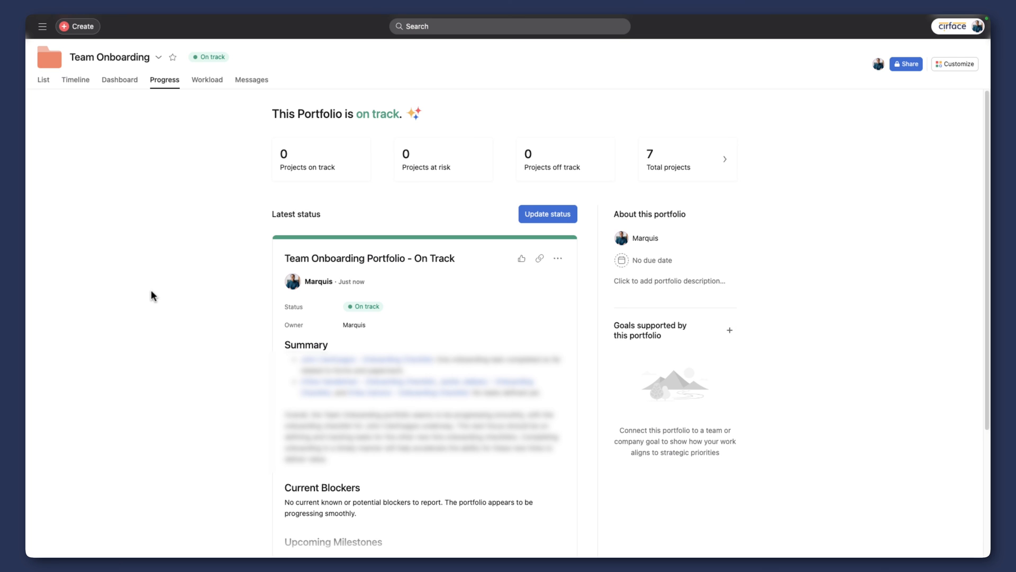
scroll("down", 3)
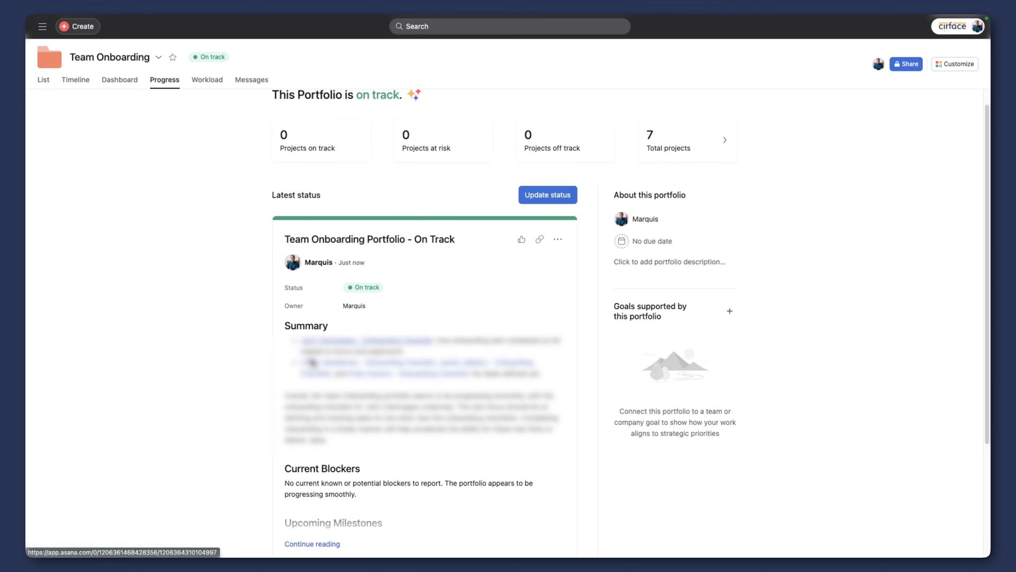
scroll("down", 3)
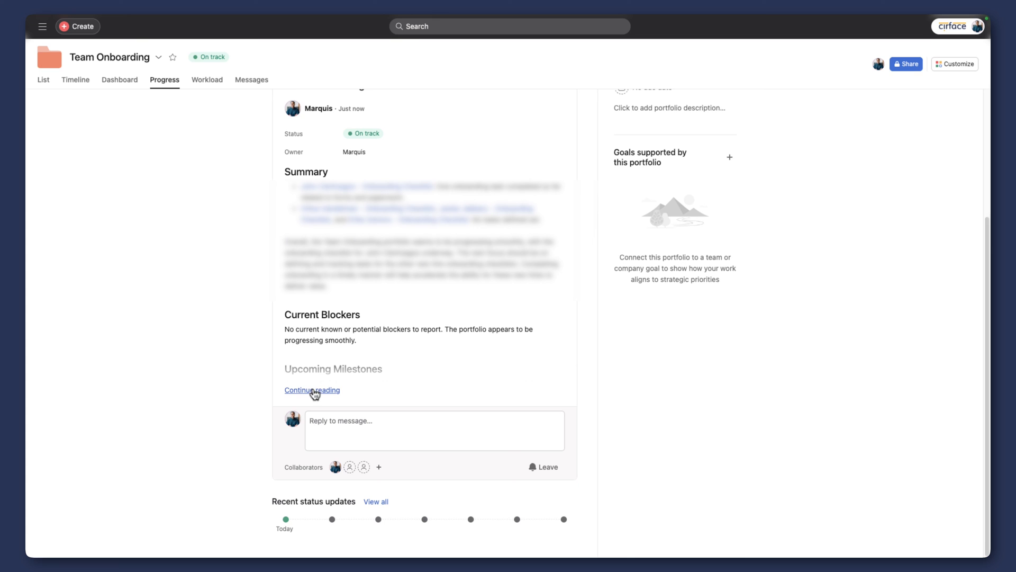
mouse_move(304, 390)
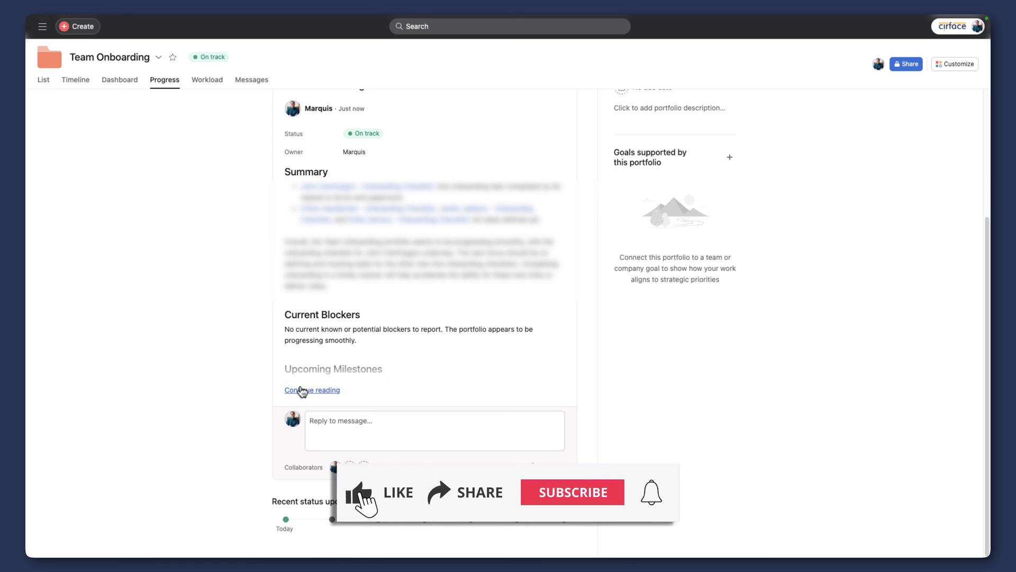
left_click(359, 491)
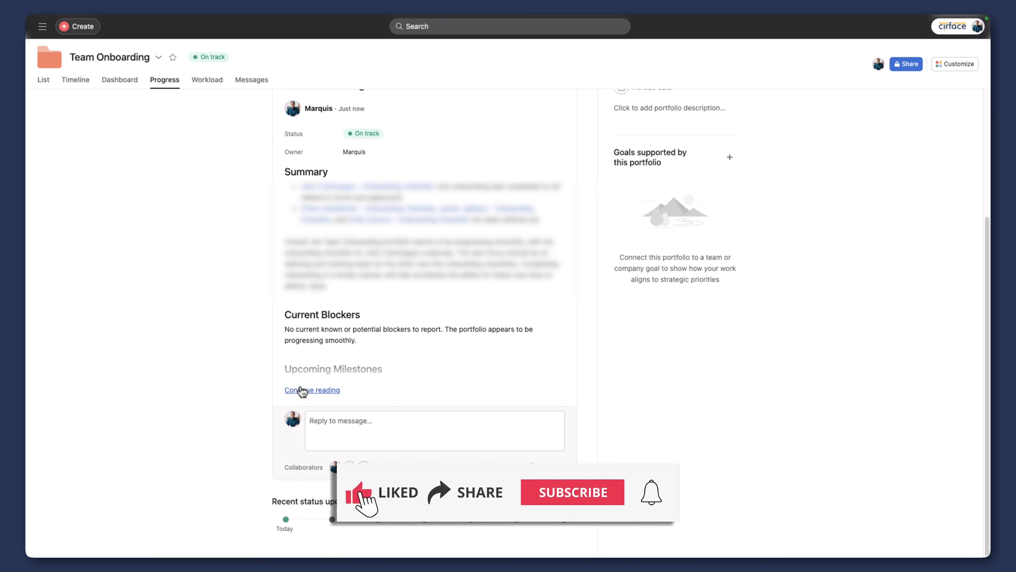
mouse_move(446, 499)
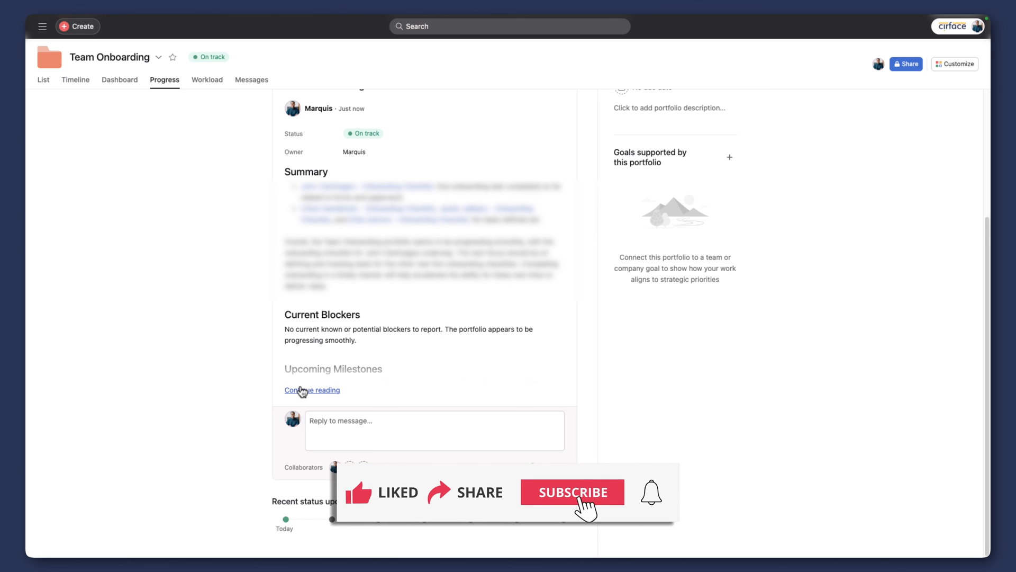
left_click(572, 492)
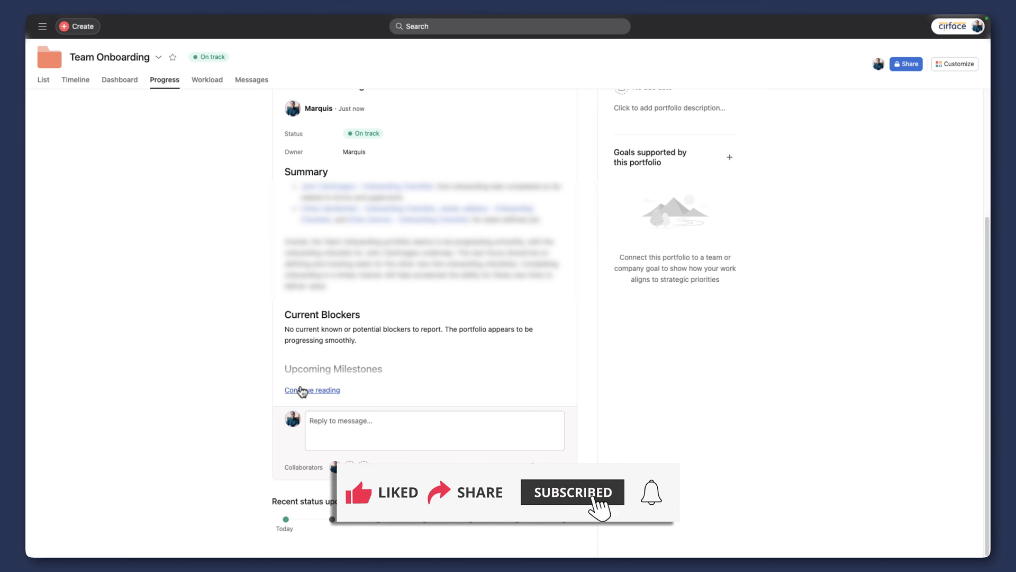